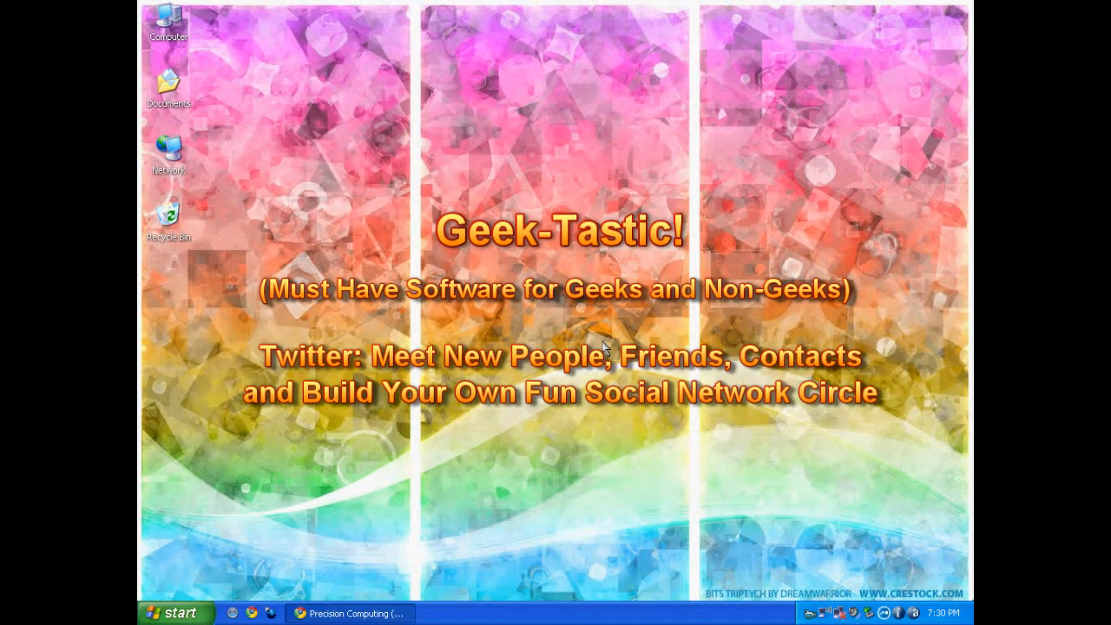
{"action": "mouse_move", "coordinate": [737, 225]}
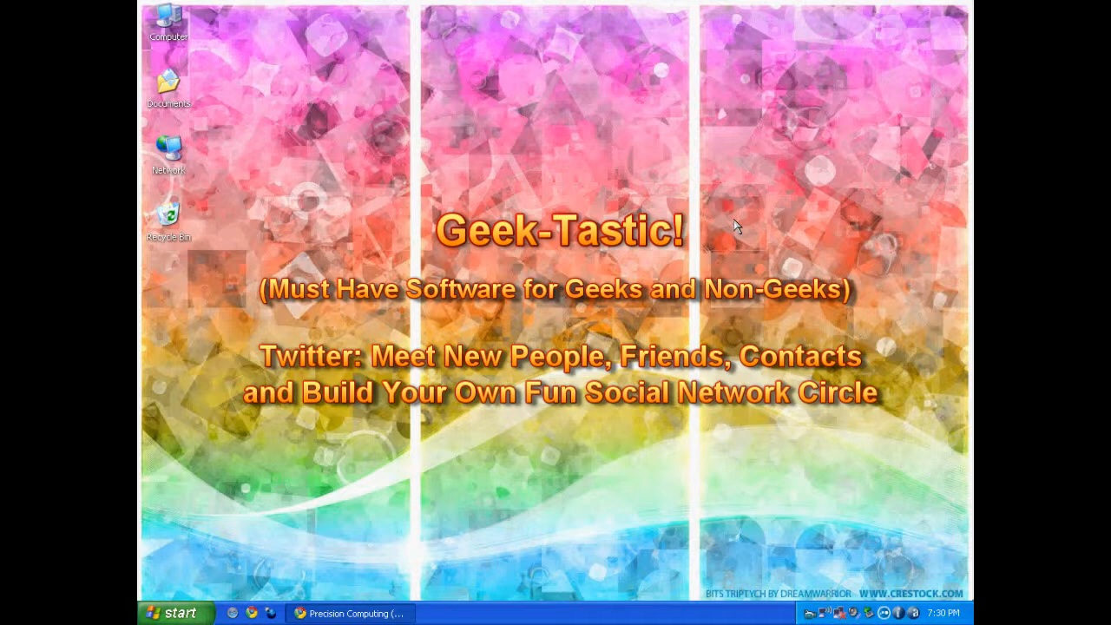
{"action": "mouse_move", "coordinate": [498, 327]}
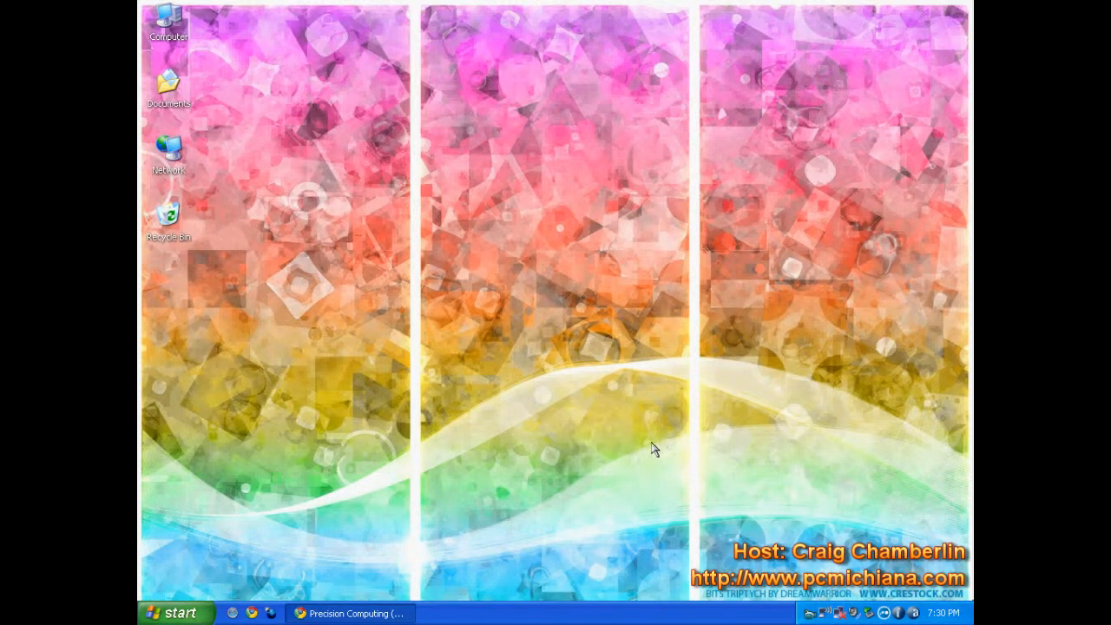
{"action": "mouse_move", "coordinate": [592, 499]}
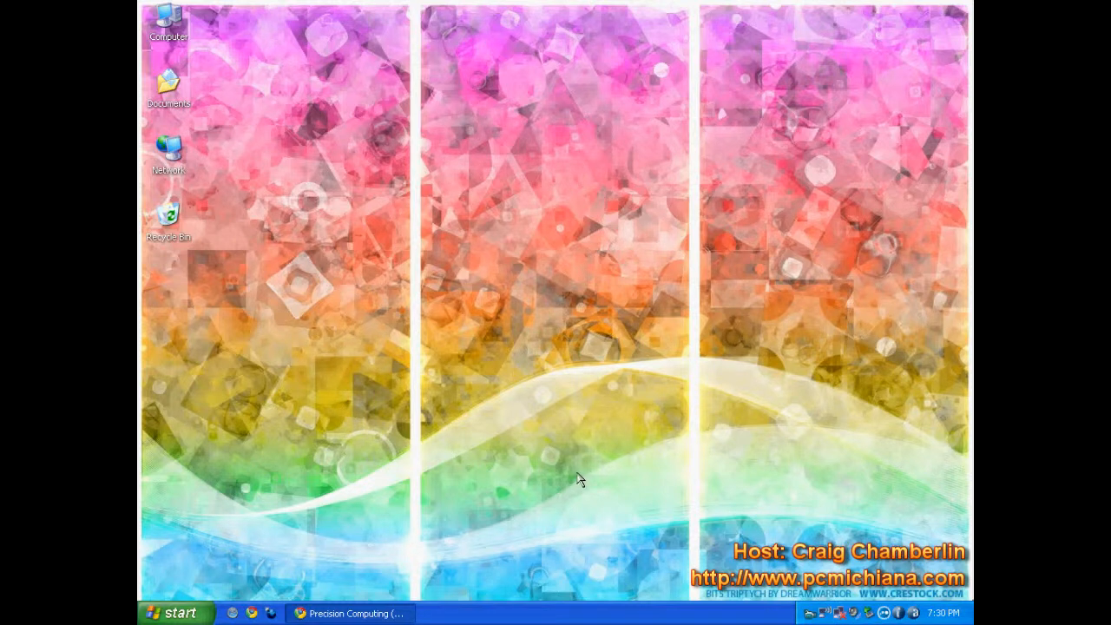
{"action": "mouse_move", "coordinate": [581, 471]}
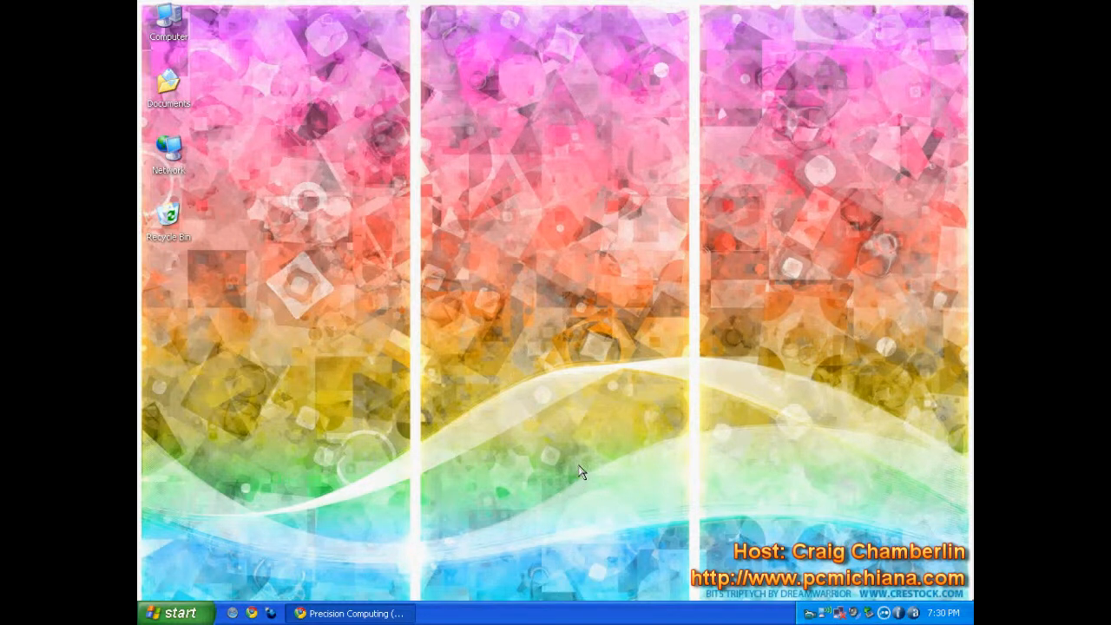
{"action": "mouse_move", "coordinate": [545, 475]}
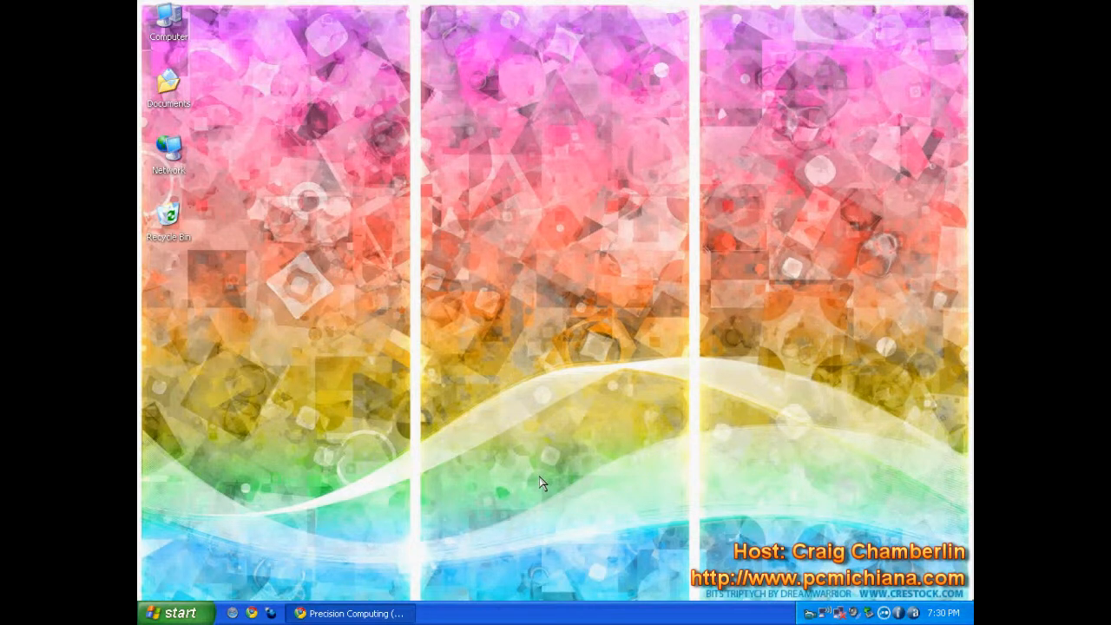
{"action": "mouse_move", "coordinate": [534, 486]}
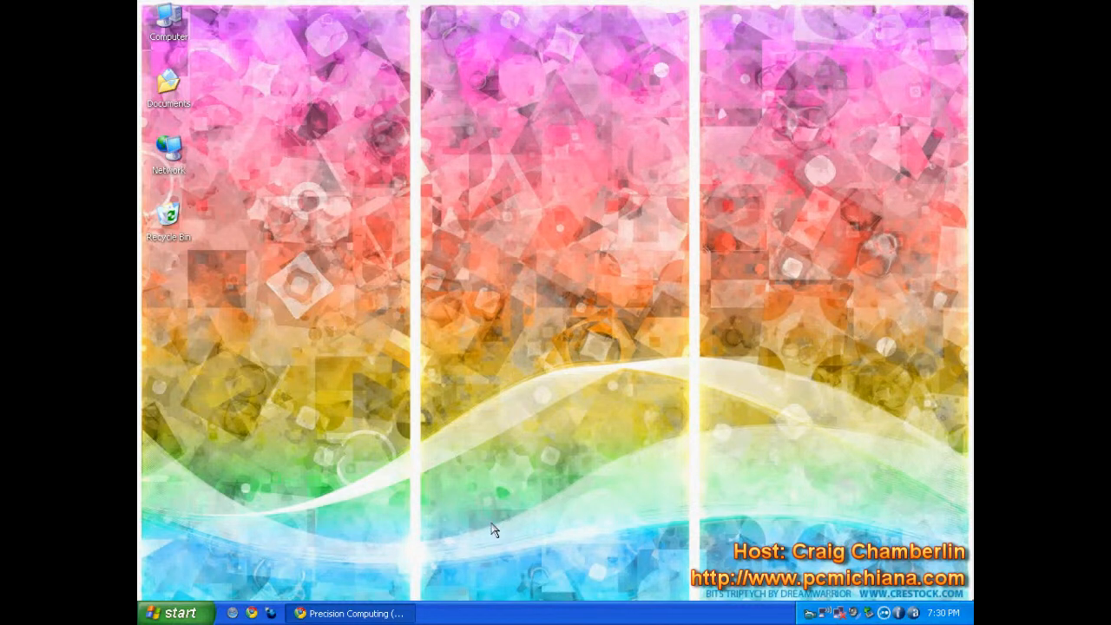
{"action": "mouse_move", "coordinate": [468, 471]}
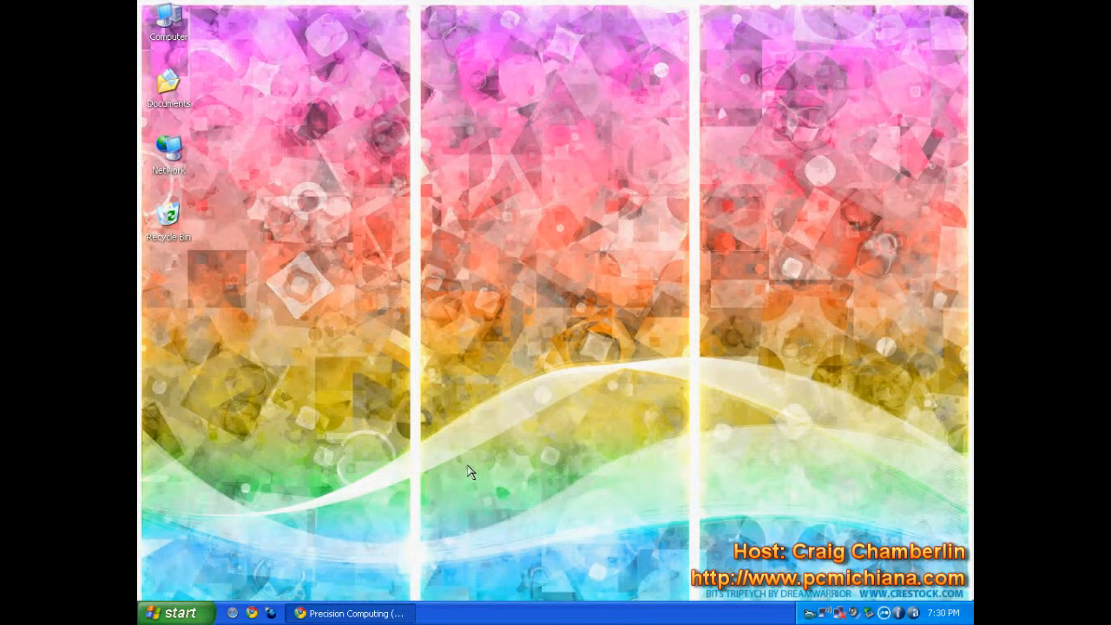
{"action": "mouse_move", "coordinate": [470, 442]}
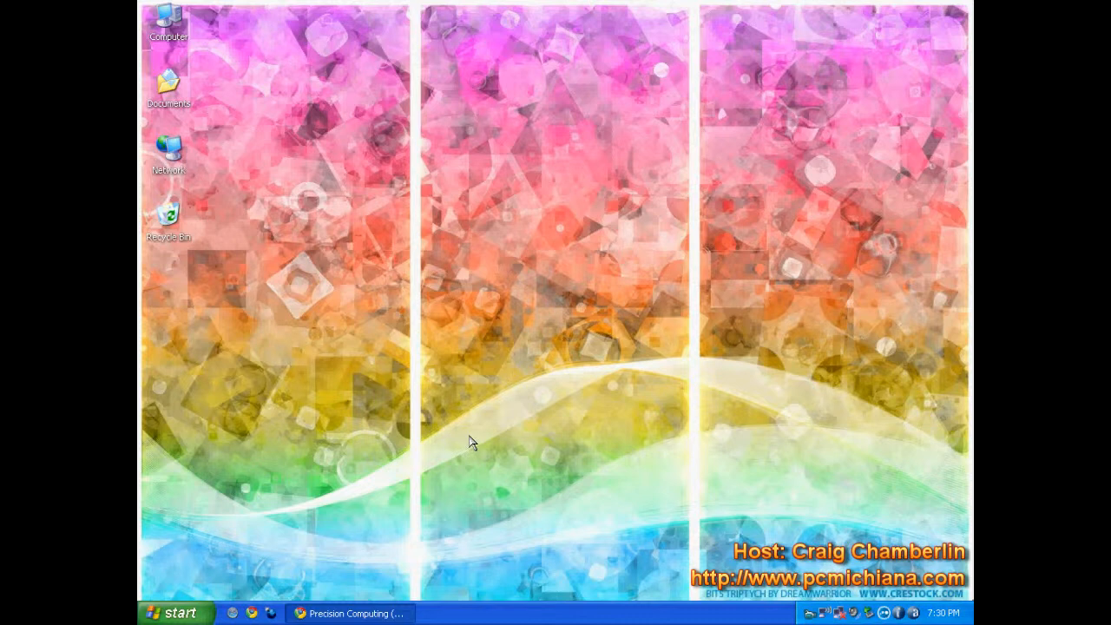
{"action": "mouse_move", "coordinate": [420, 467]}
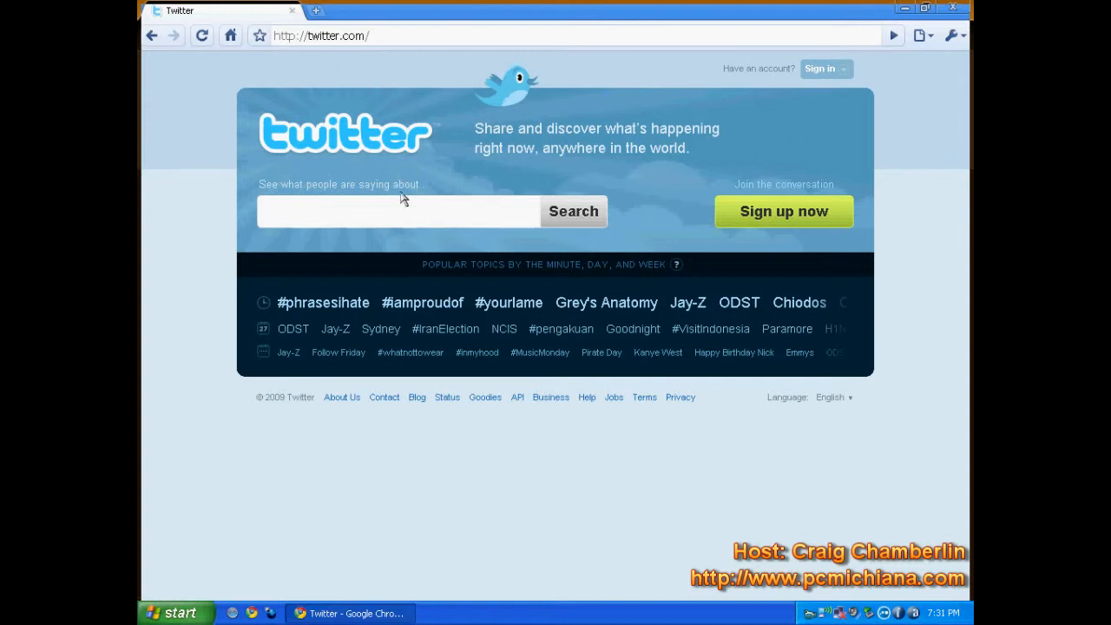
{"action": "mouse_move", "coordinate": [838, 383]}
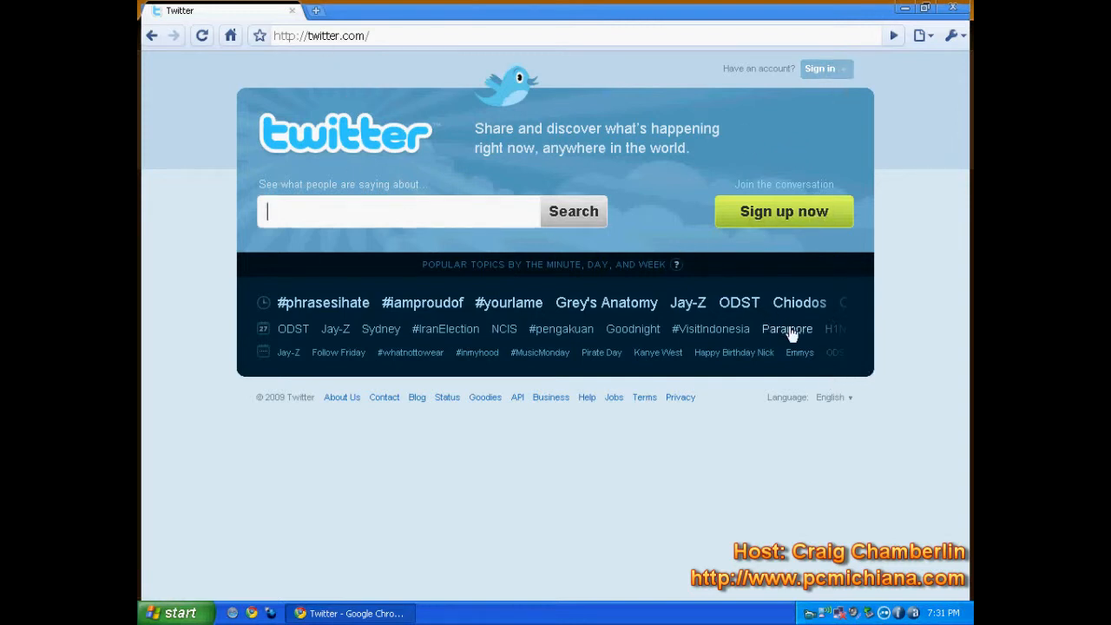
{"action": "mouse_move", "coordinate": [822, 390]}
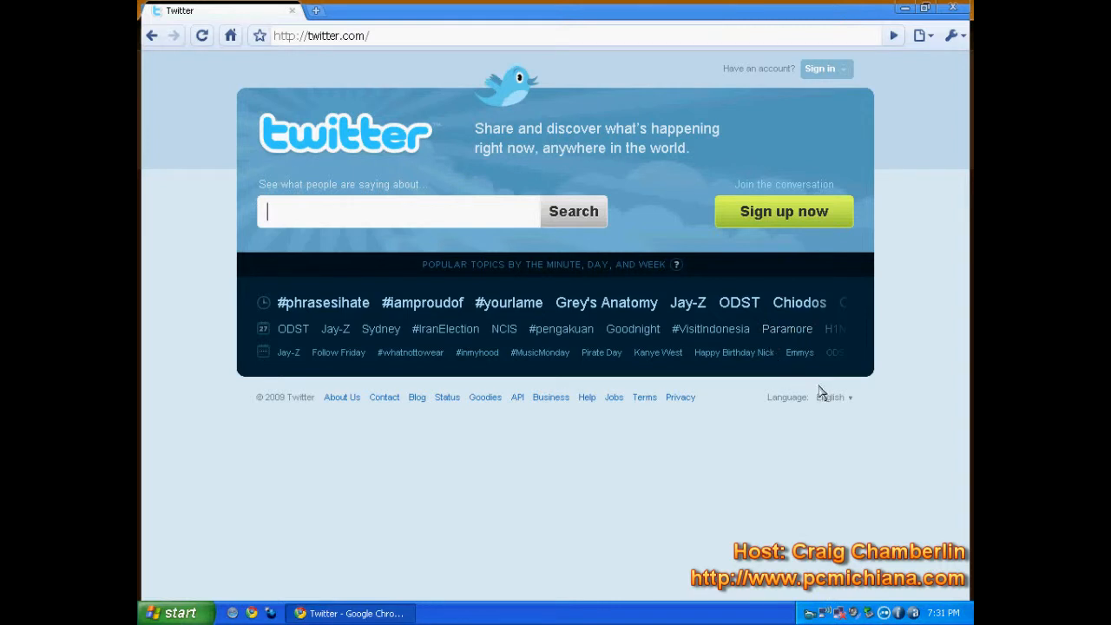
{"action": "mouse_move", "coordinate": [812, 375]}
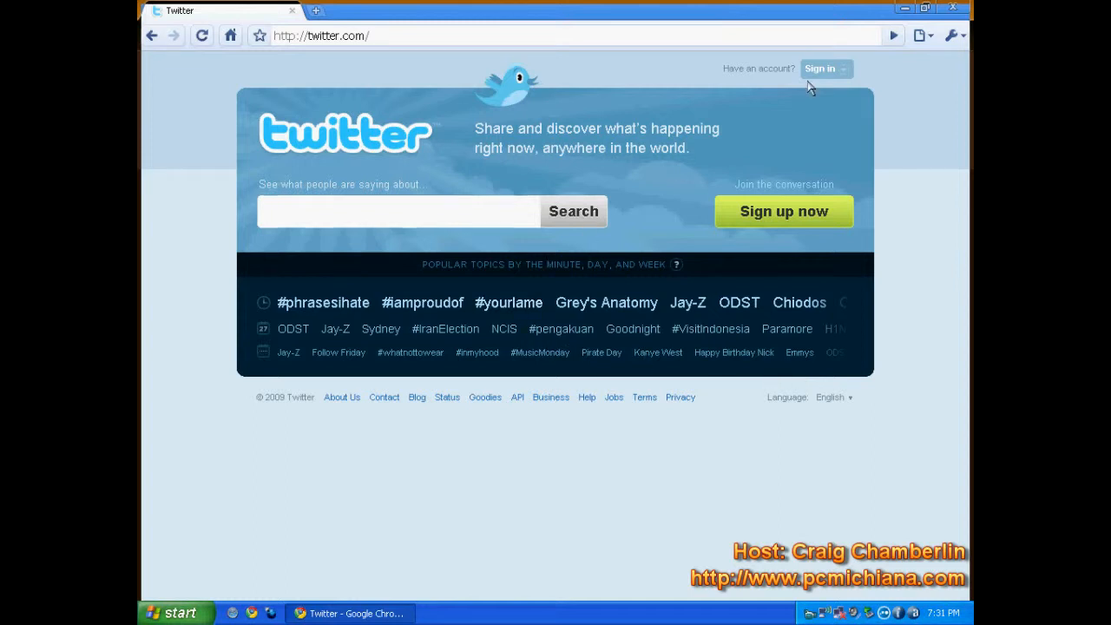
Step: Sign in to Twitter with the account's username and password
{"action": "left_click", "coordinate": [818, 67]}
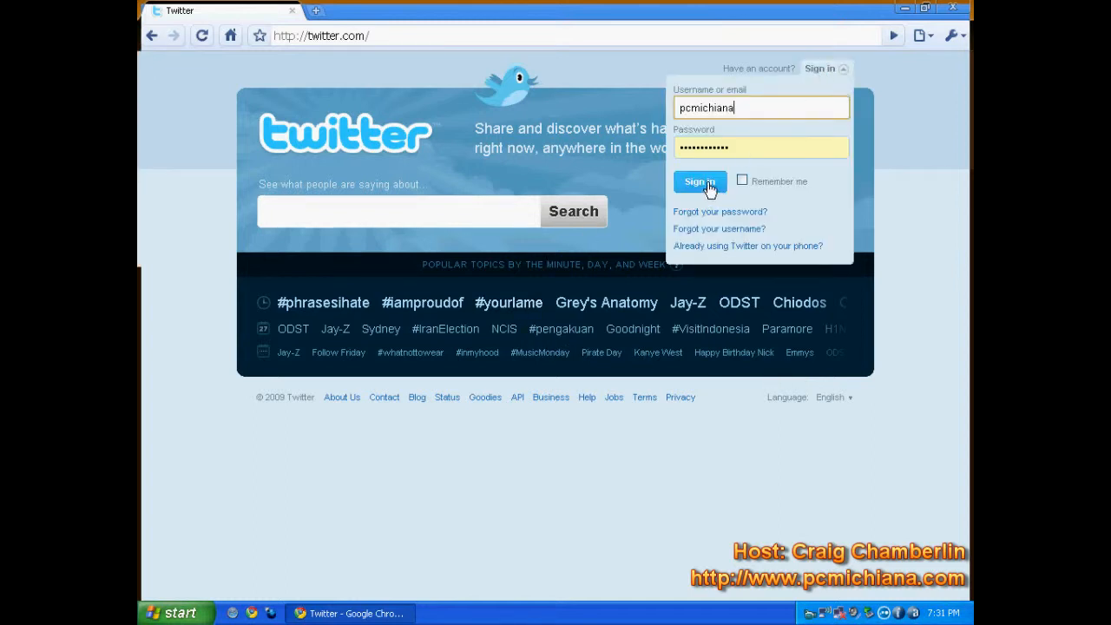
{"action": "left_click", "coordinate": [699, 181]}
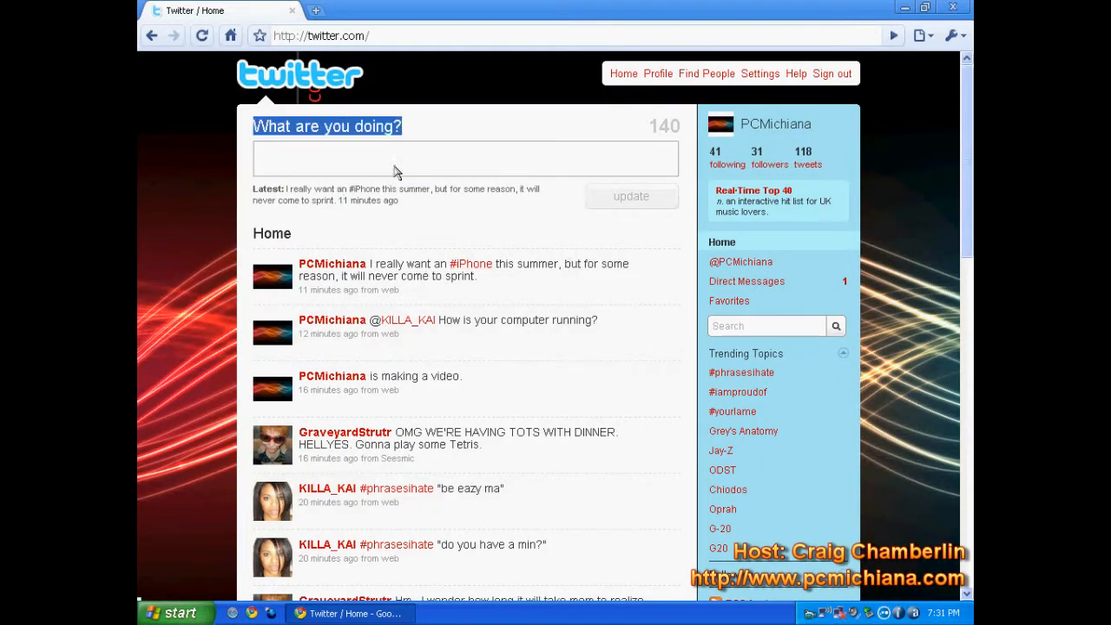
{"action": "left_click", "coordinate": [466, 159]}
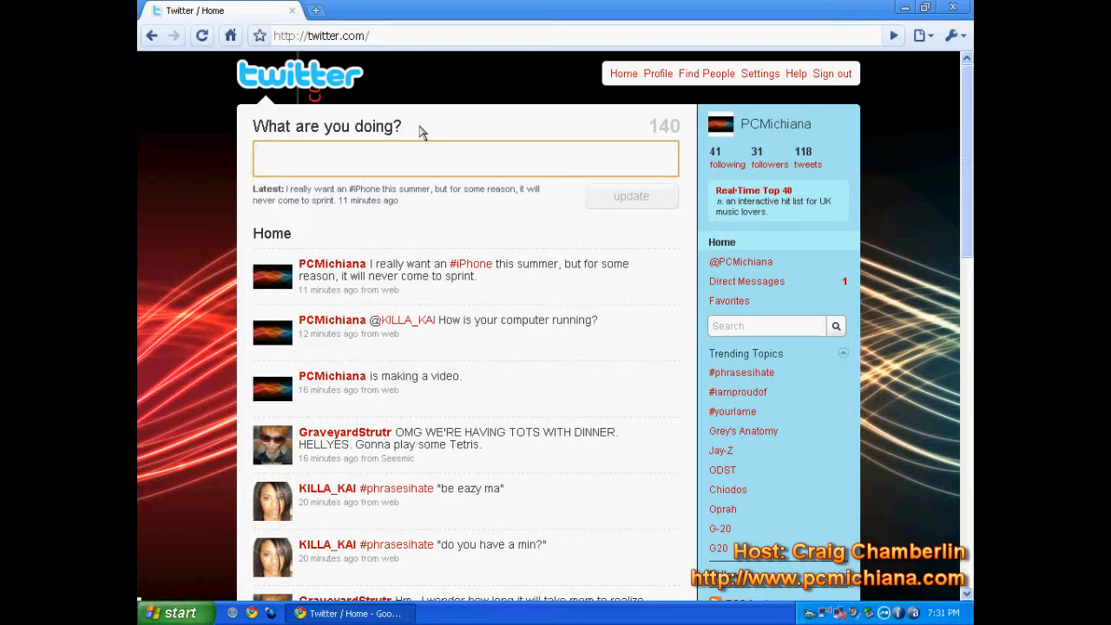
{"action": "left_click", "coordinate": [466, 158]}
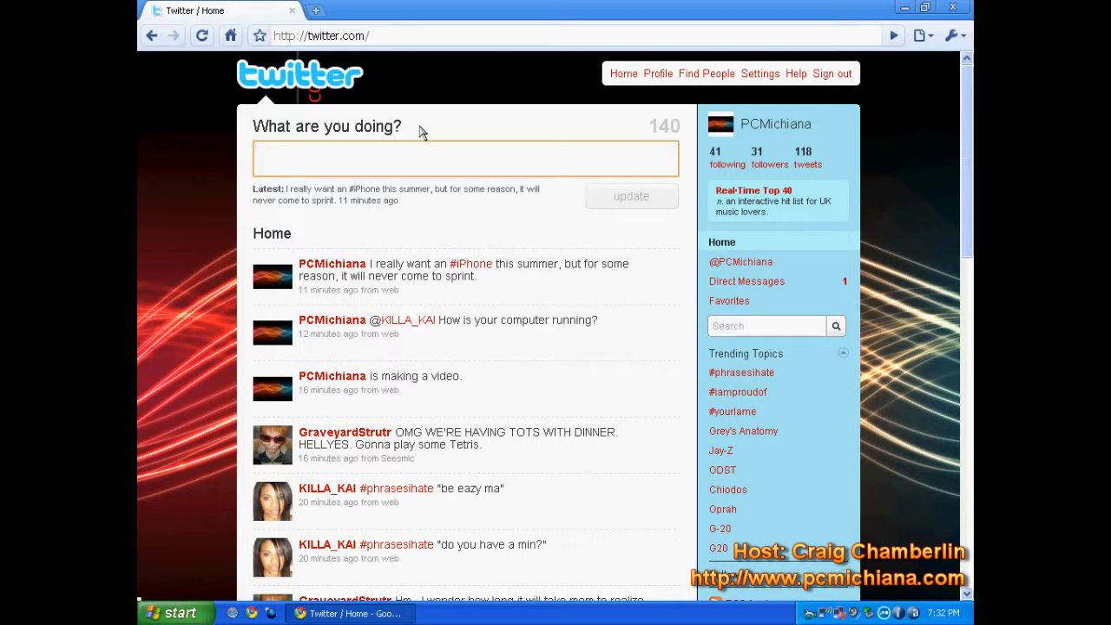
{"action": "left_click", "coordinate": [466, 159]}
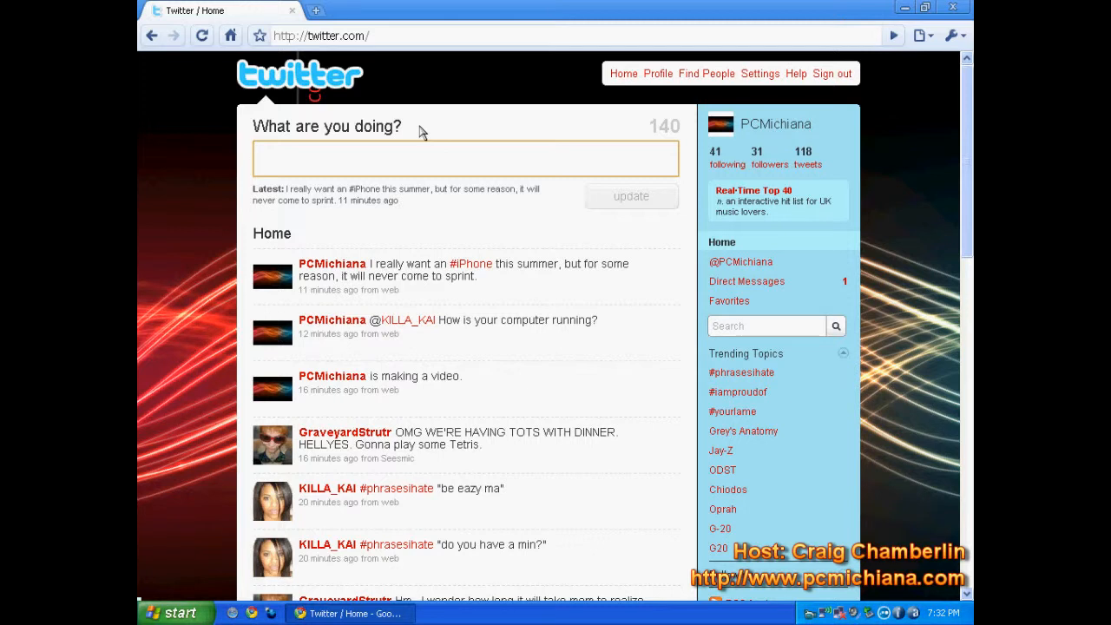
{"action": "mouse_move", "coordinate": [770, 165]}
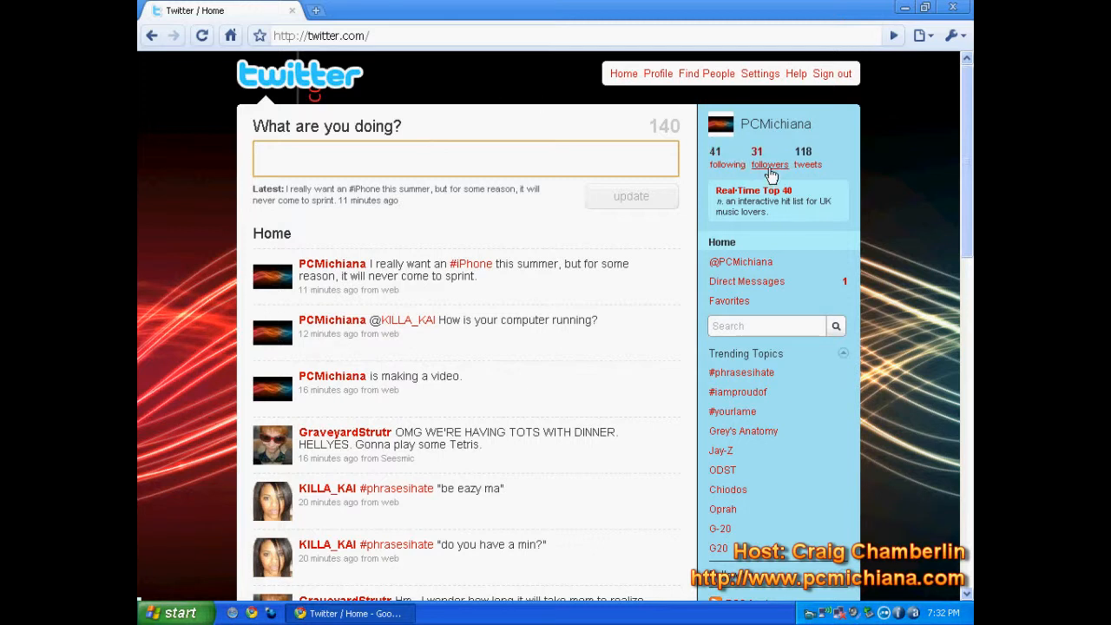
{"action": "left_click", "coordinate": [465, 158]}
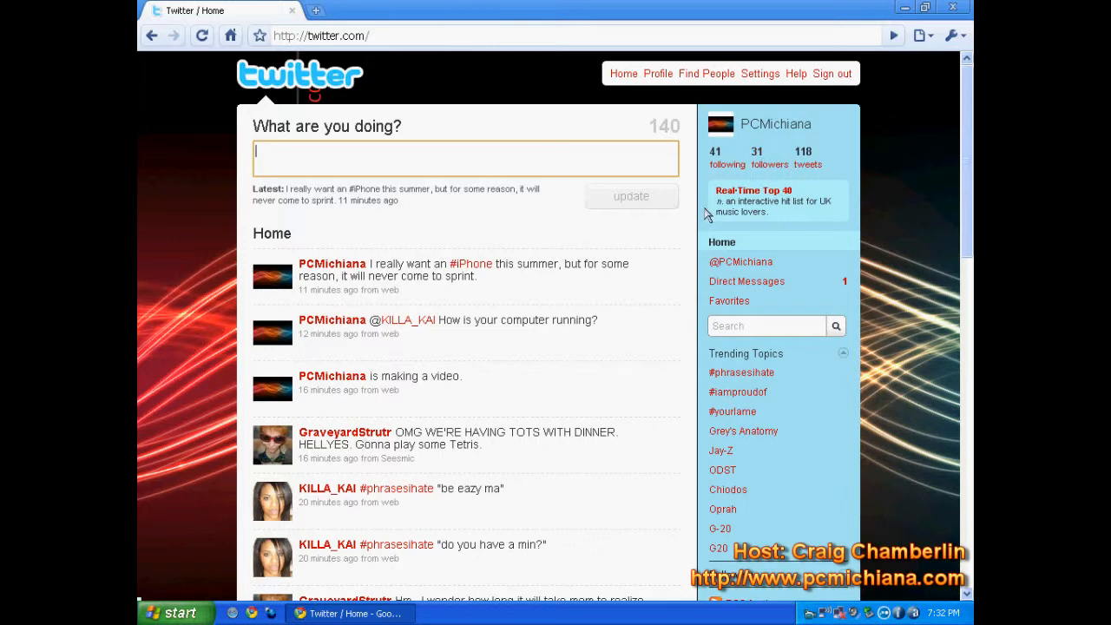
{"action": "mouse_move", "coordinate": [438, 375]}
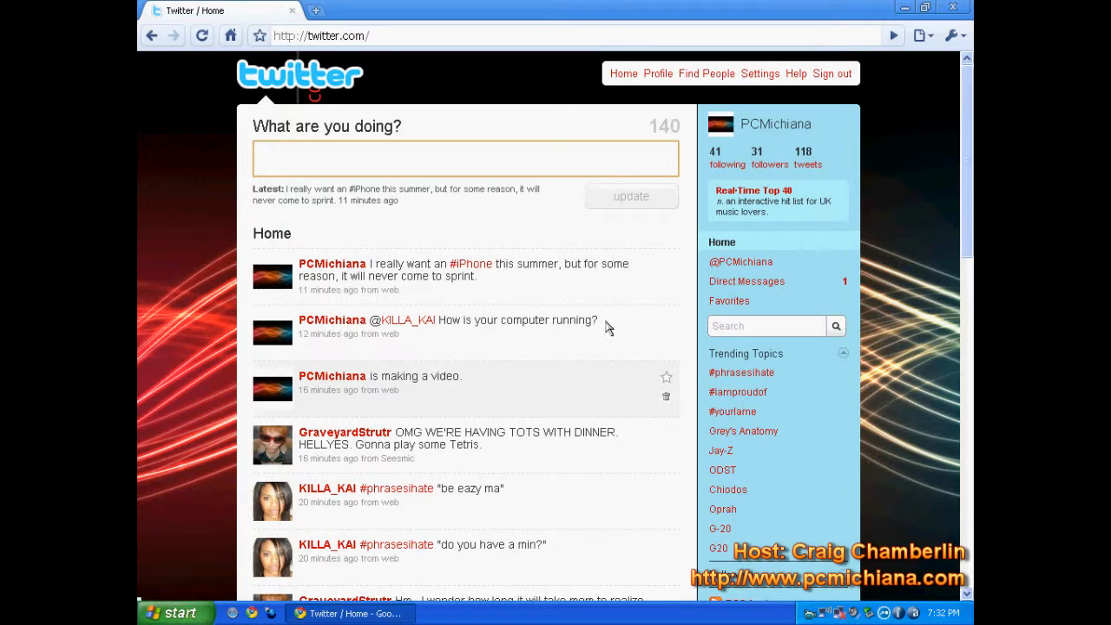
{"action": "left_click", "coordinate": [766, 326]}
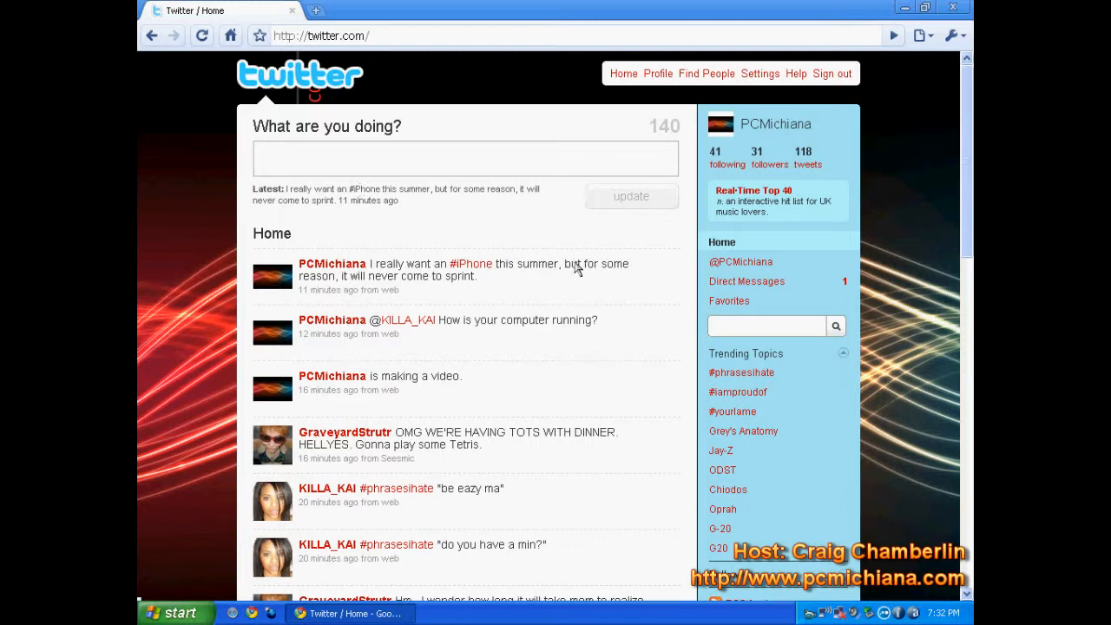
Step: Search the sidebar box for 'computer tutorials' to list real-time tweets
{"action": "left_click", "coordinate": [767, 326]}
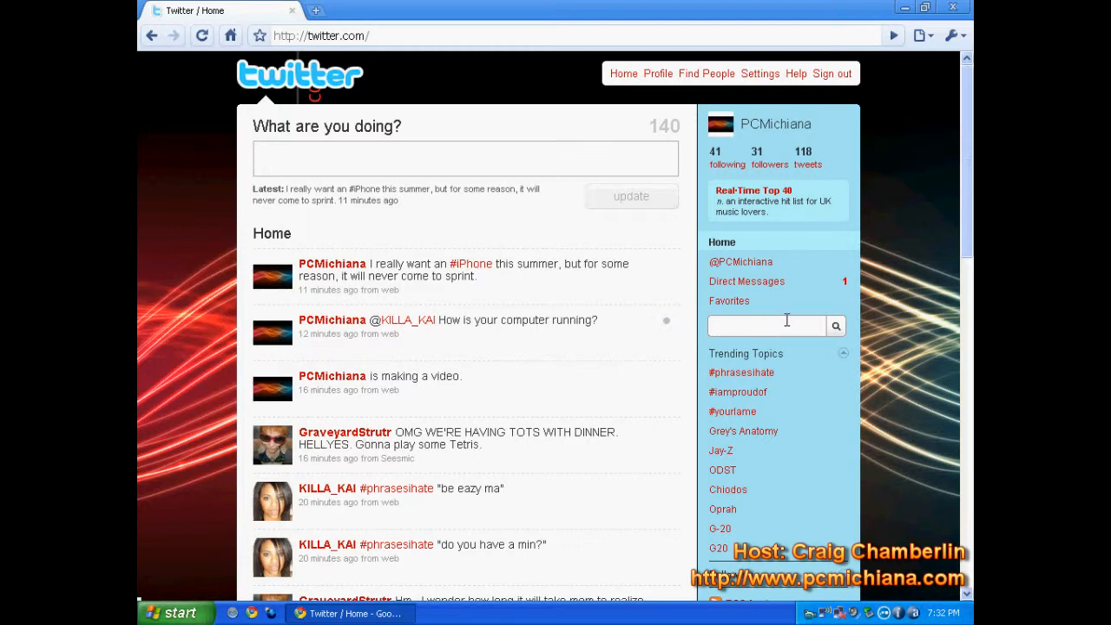
{"action": "left_click", "coordinate": [766, 326]}
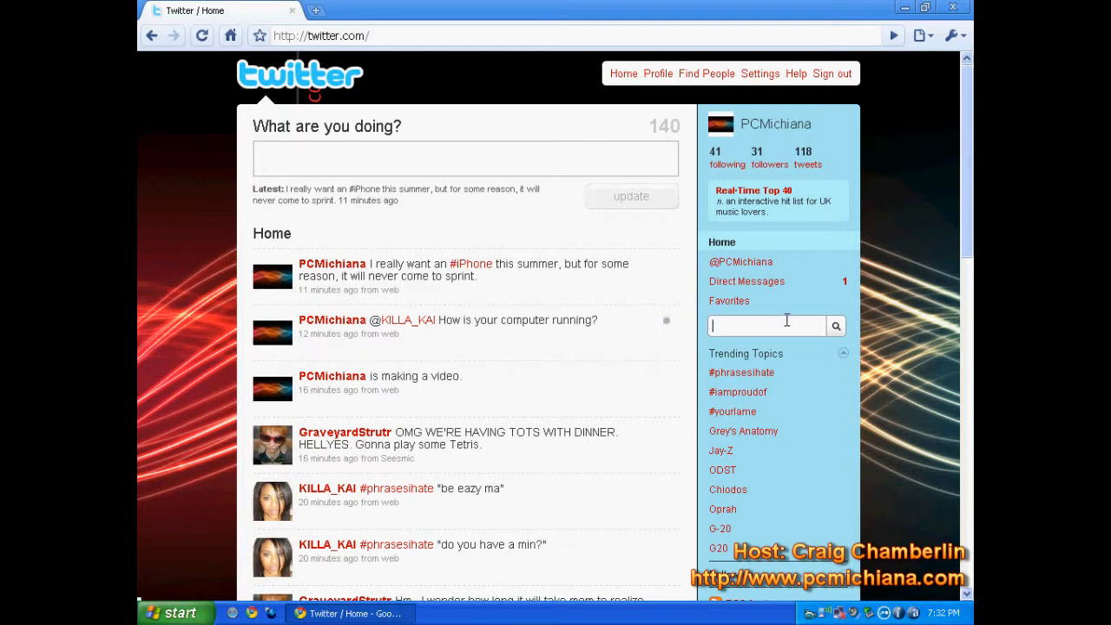
{"action": "type", "text": "computer tutorials"}
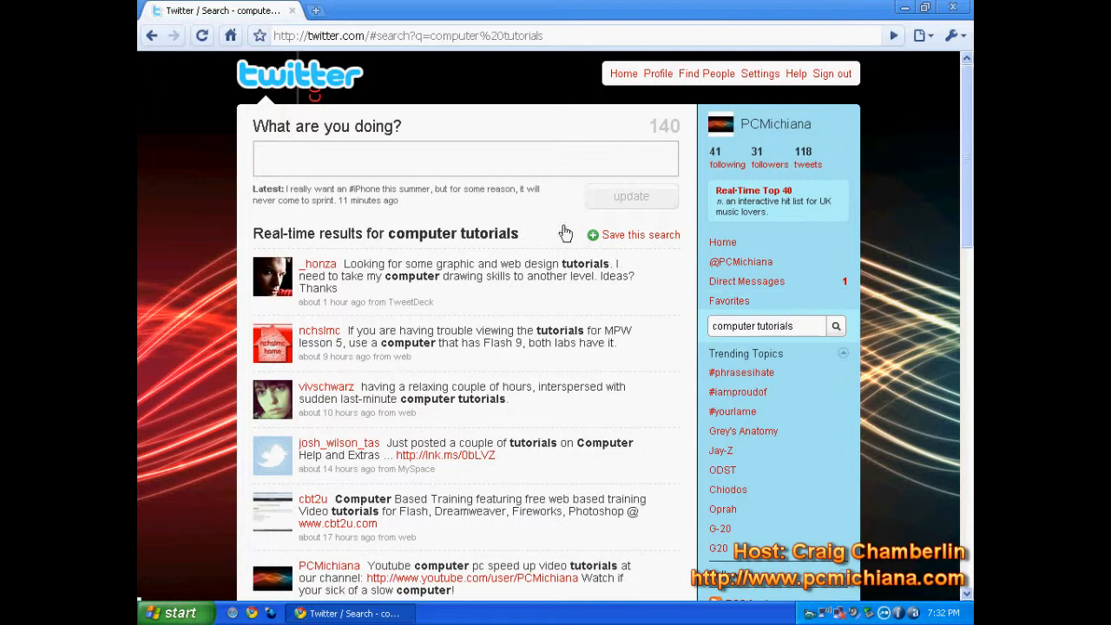
{"action": "mouse_move", "coordinate": [436, 560]}
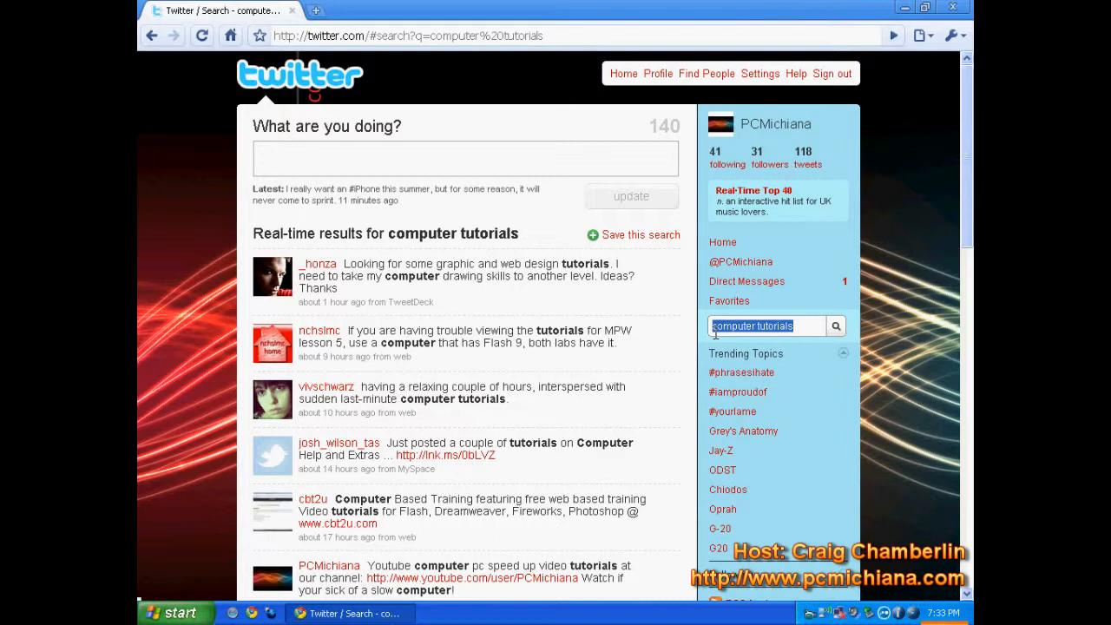
Step: Search for 'economy' to list real-time tweets mentioning it
{"action": "type", "text": "economy"}
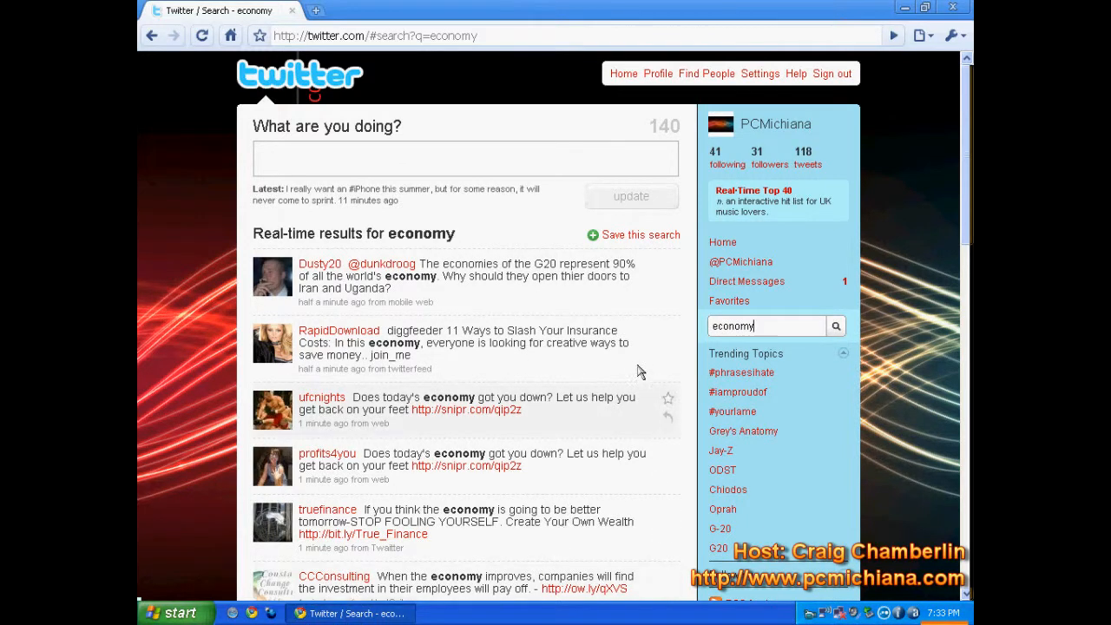
{"action": "mouse_move", "coordinate": [601, 331]}
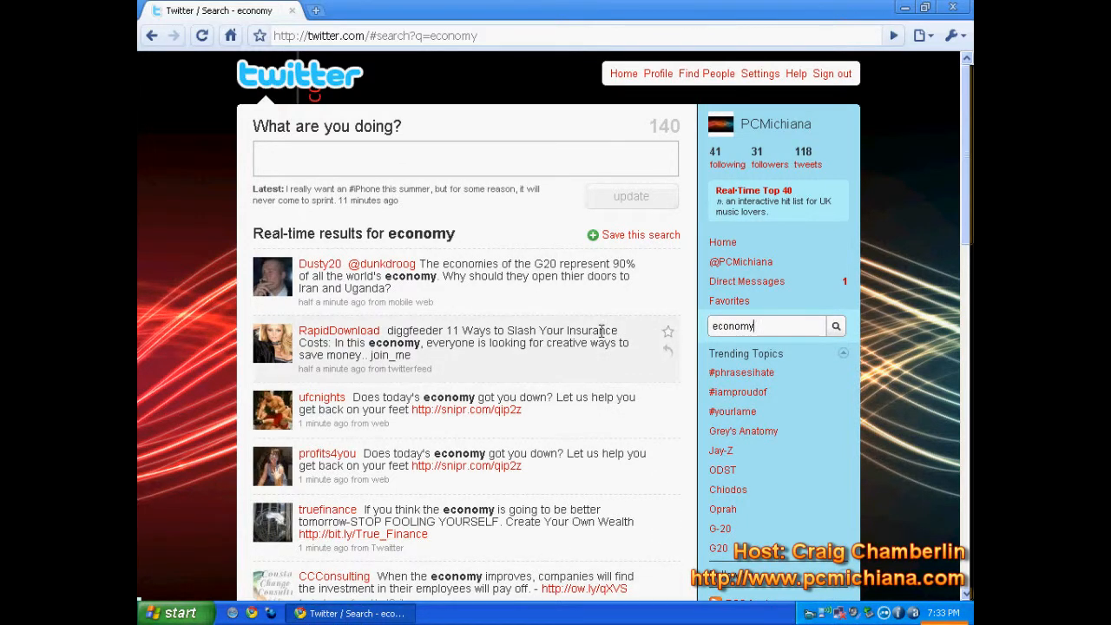
{"action": "mouse_move", "coordinate": [476, 417]}
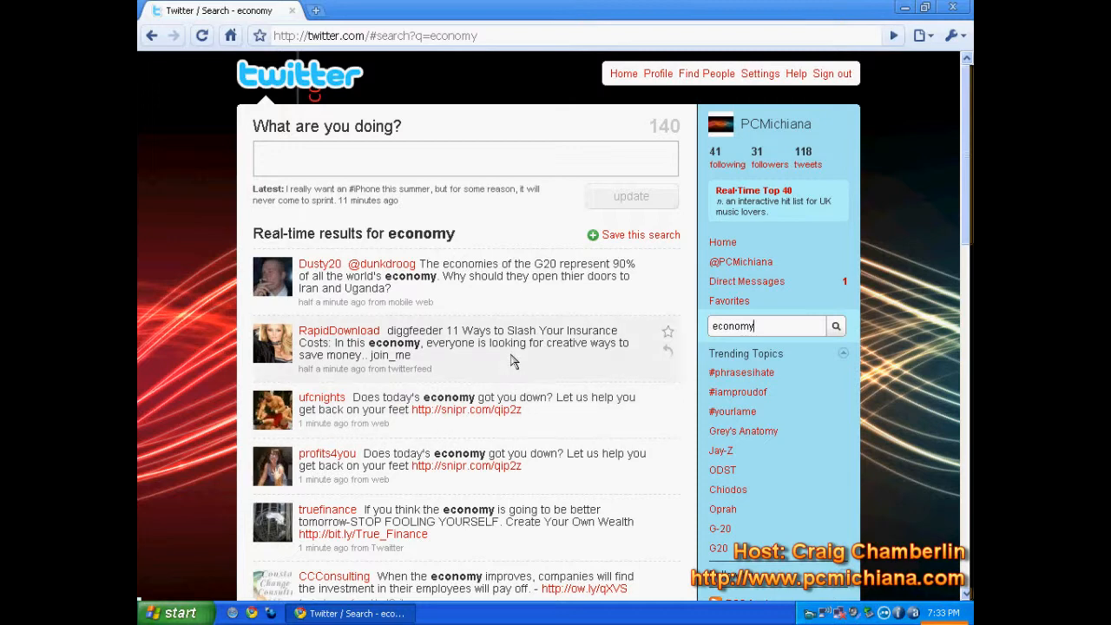
{"action": "mouse_move", "coordinate": [584, 374]}
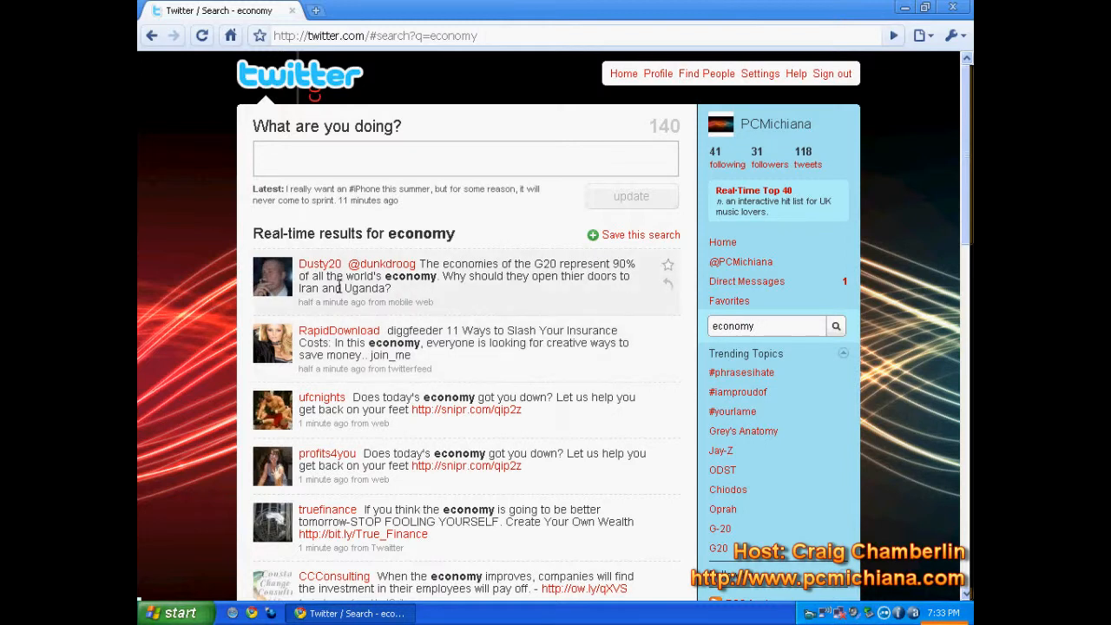
{"action": "left_click", "coordinate": [320, 264]}
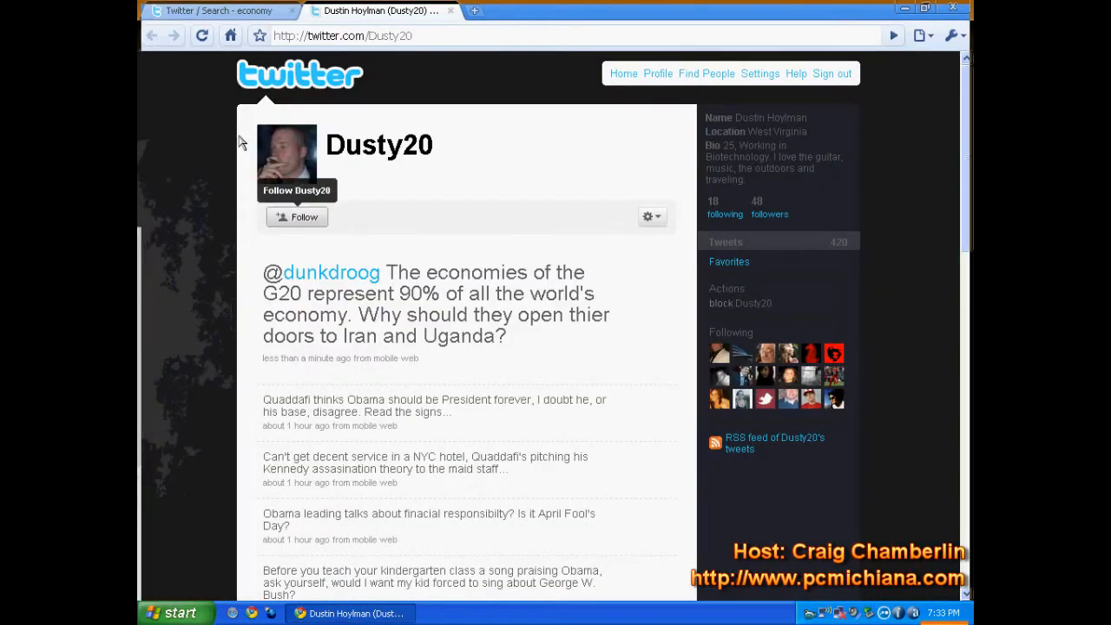
{"action": "mouse_move", "coordinate": [156, 99]}
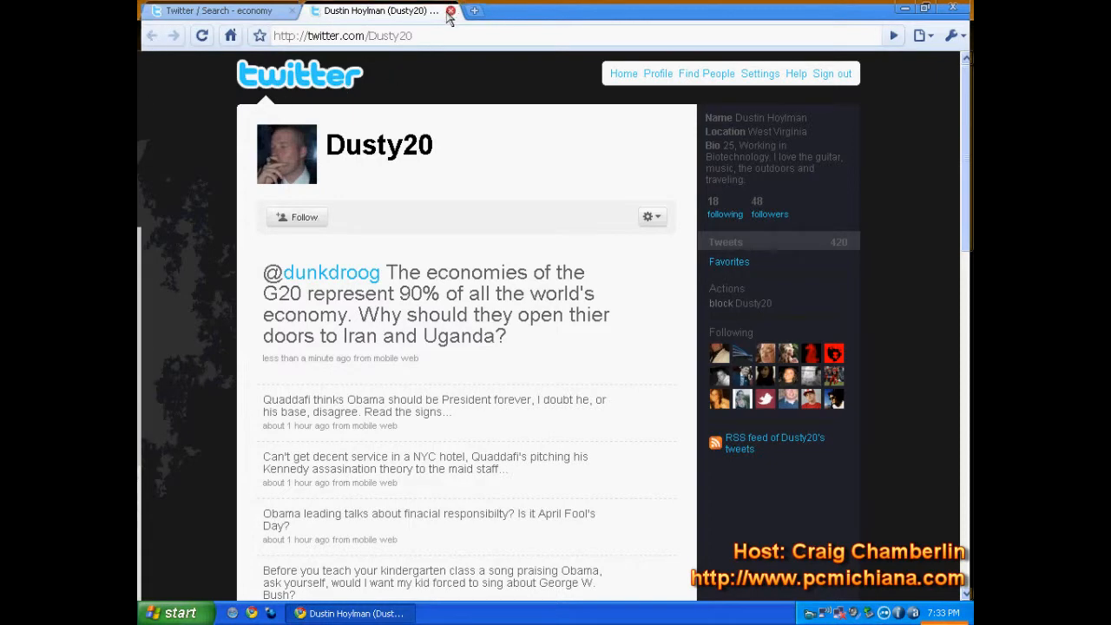
{"action": "left_click", "coordinate": [450, 11]}
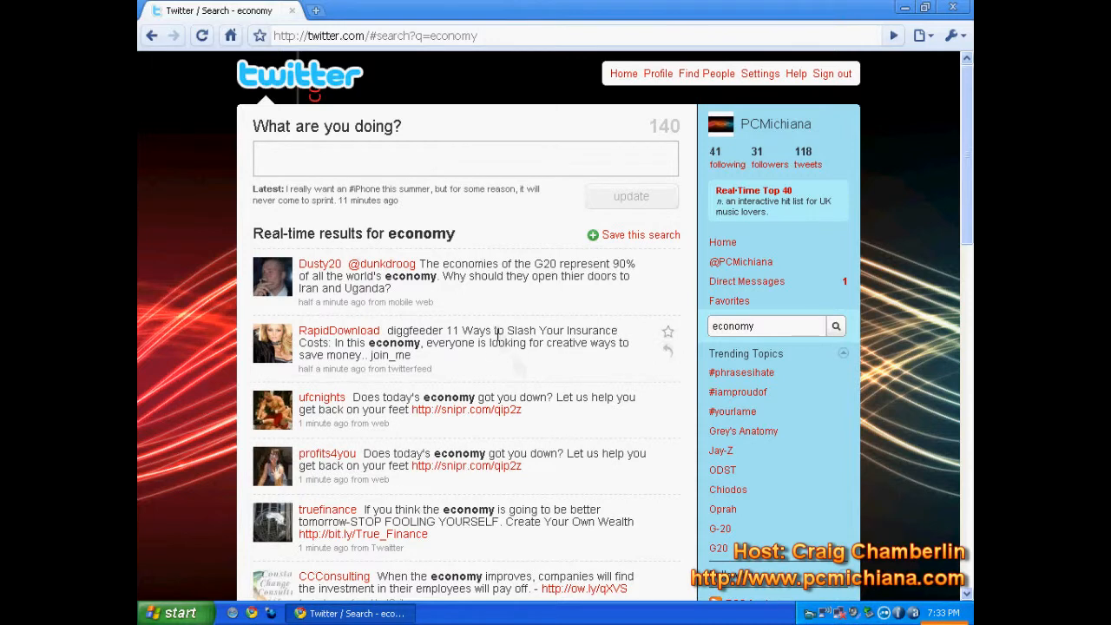
{"action": "mouse_move", "coordinate": [497, 330]}
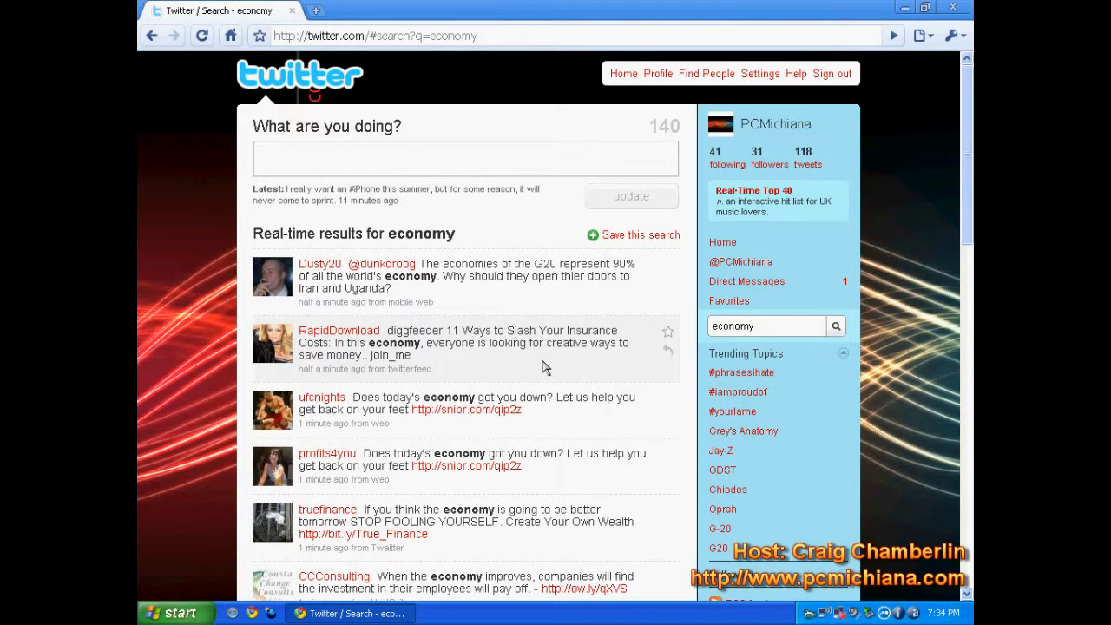
{"action": "mouse_move", "coordinate": [310, 272]}
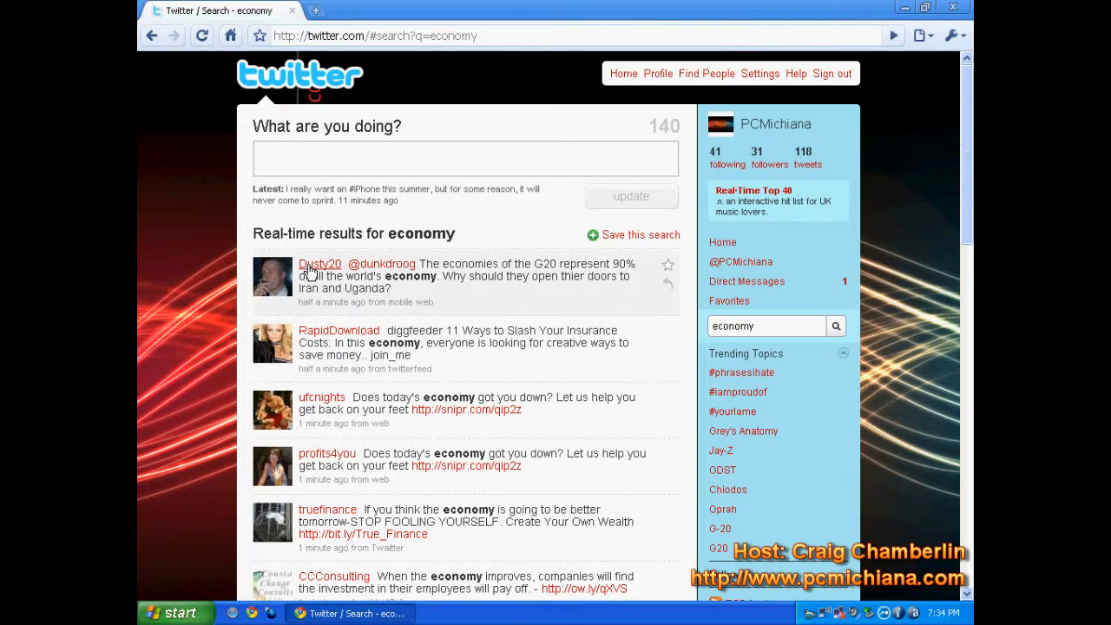
Step: Replace the search with 'computer' and run it
{"action": "type", "text": "computer"}
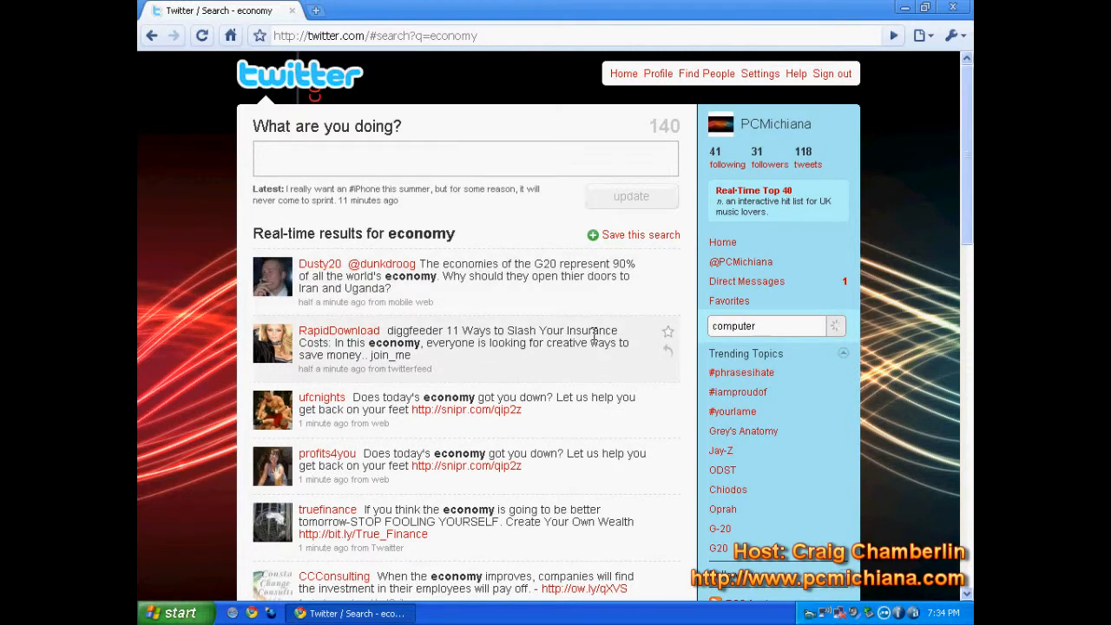
{"action": "left_click", "coordinate": [835, 325]}
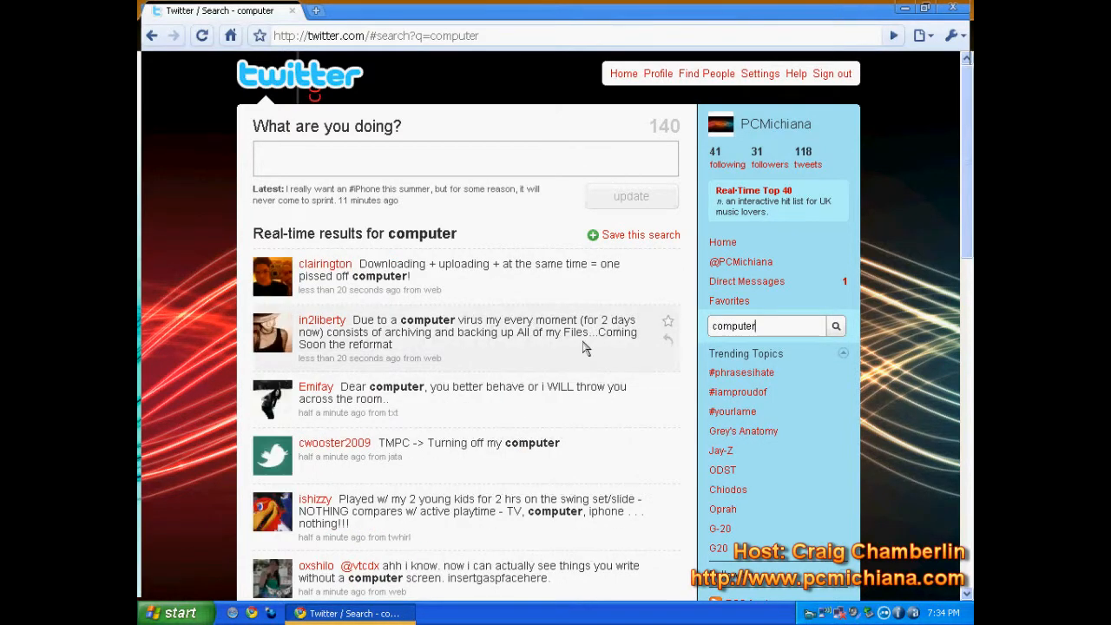
{"action": "mouse_move", "coordinate": [530, 263]}
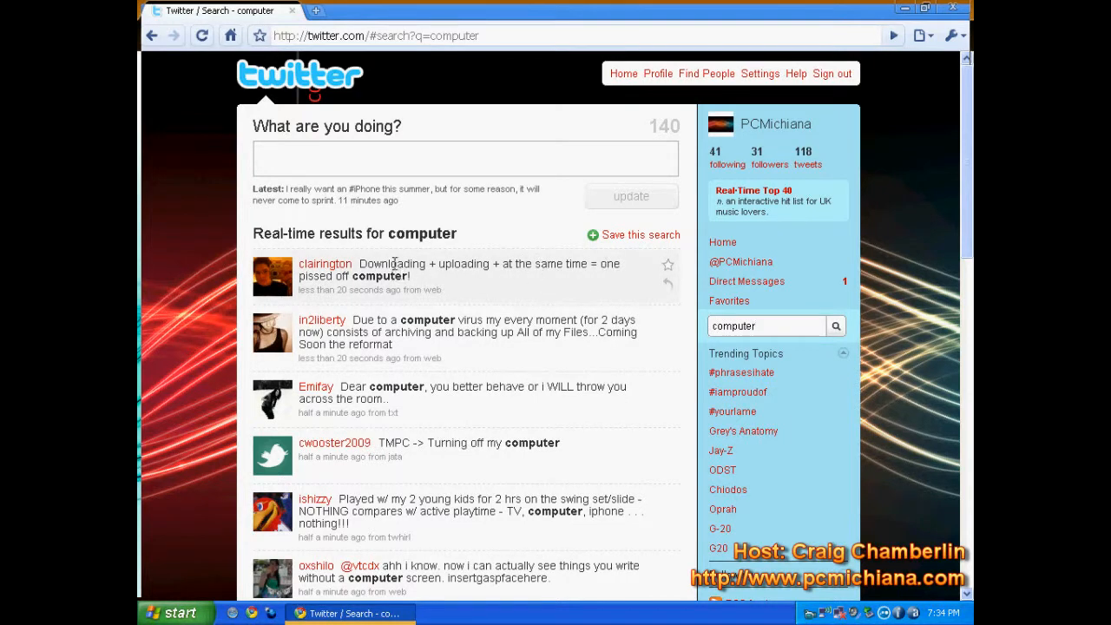
{"action": "left_click", "coordinate": [465, 158]}
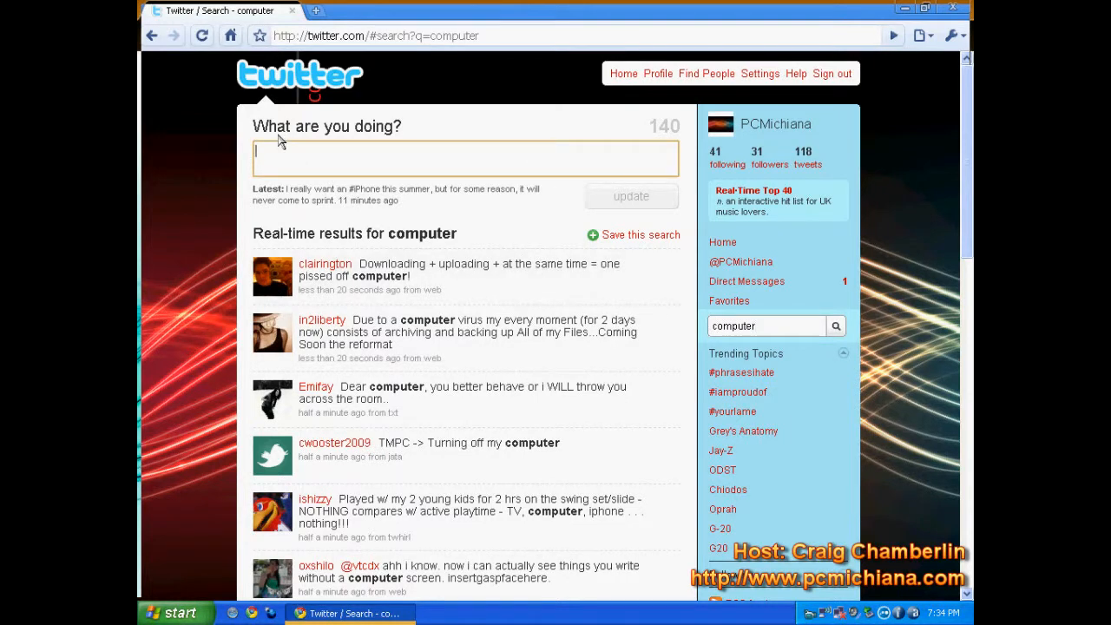
{"action": "type", "text": "@clarington lol"}
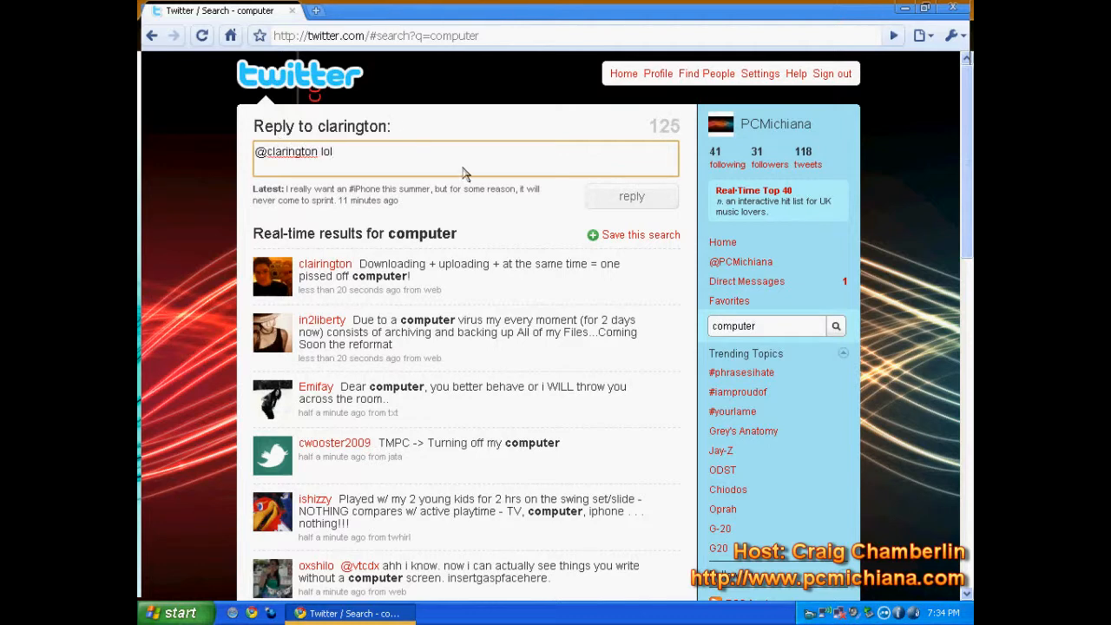
{"action": "left_click", "coordinate": [632, 196]}
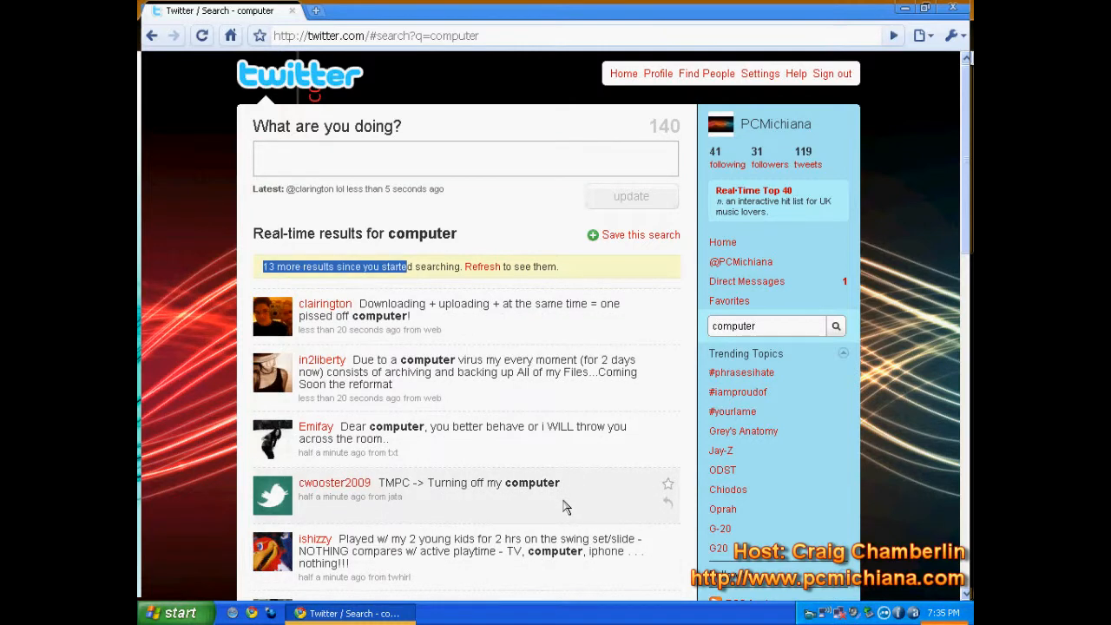
{"action": "mouse_move", "coordinate": [532, 357]}
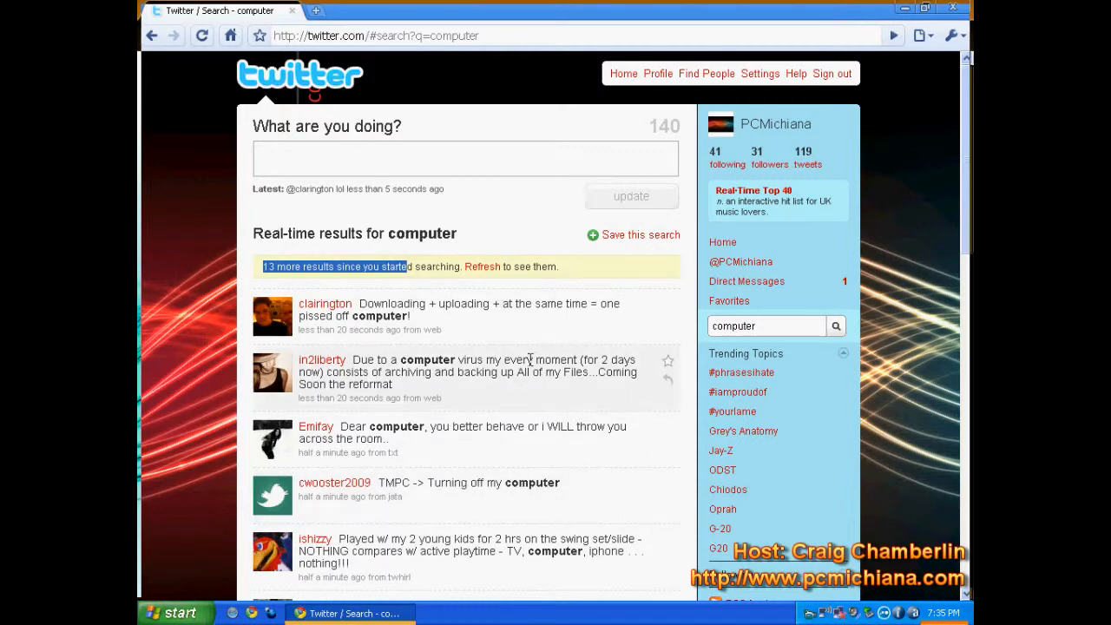
{"action": "mouse_move", "coordinate": [544, 398]}
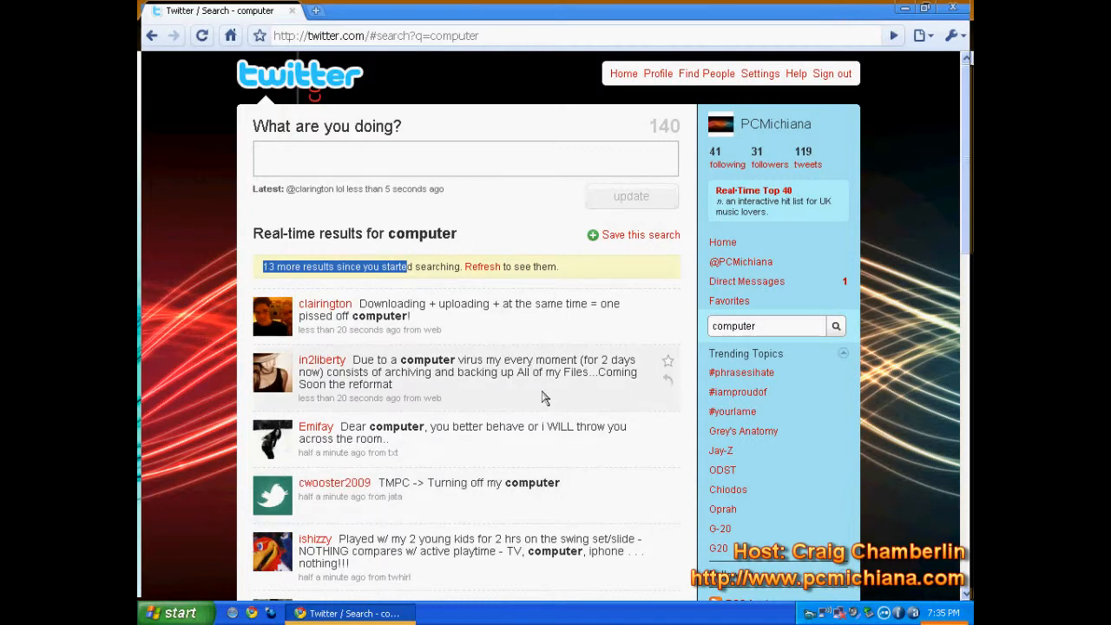
{"action": "mouse_move", "coordinate": [538, 426]}
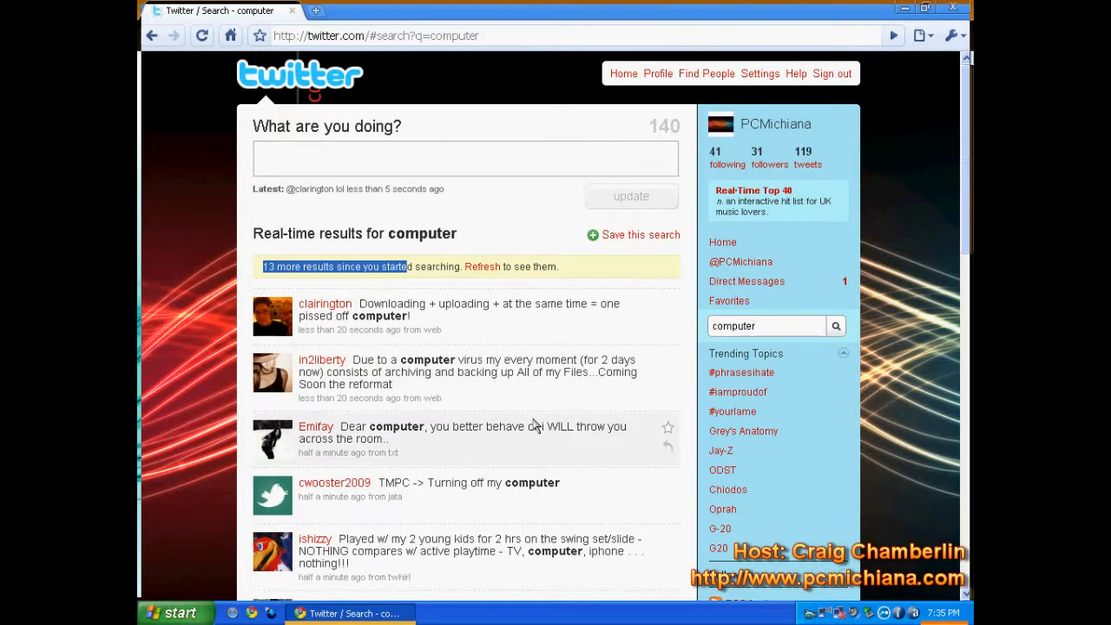
{"action": "double_click", "coordinate": [733, 326]}
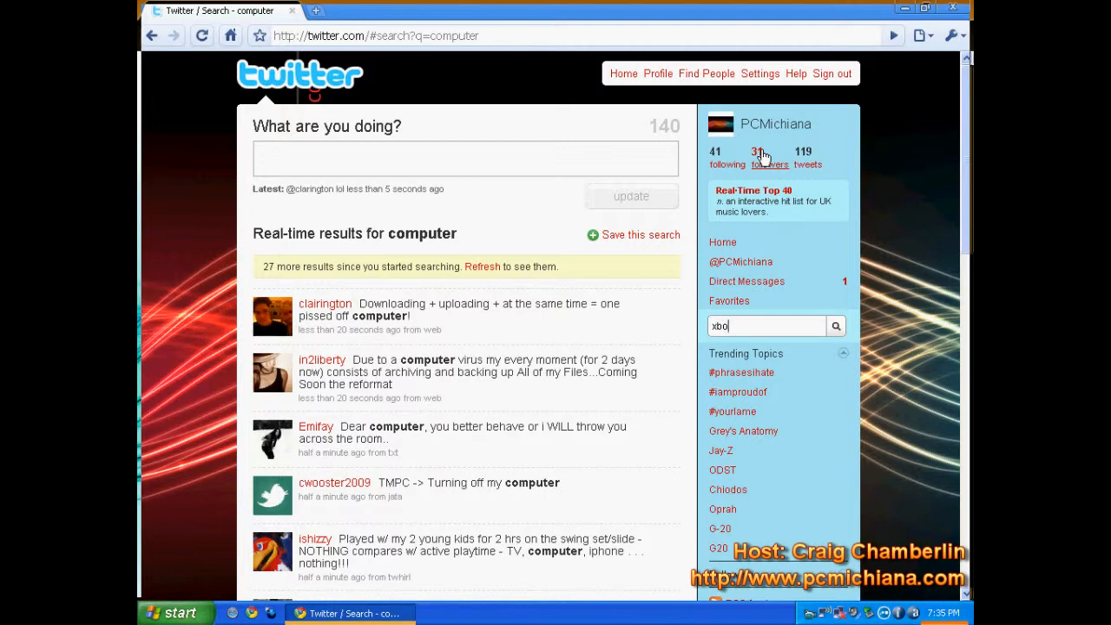
{"action": "mouse_move", "coordinate": [314, 94]}
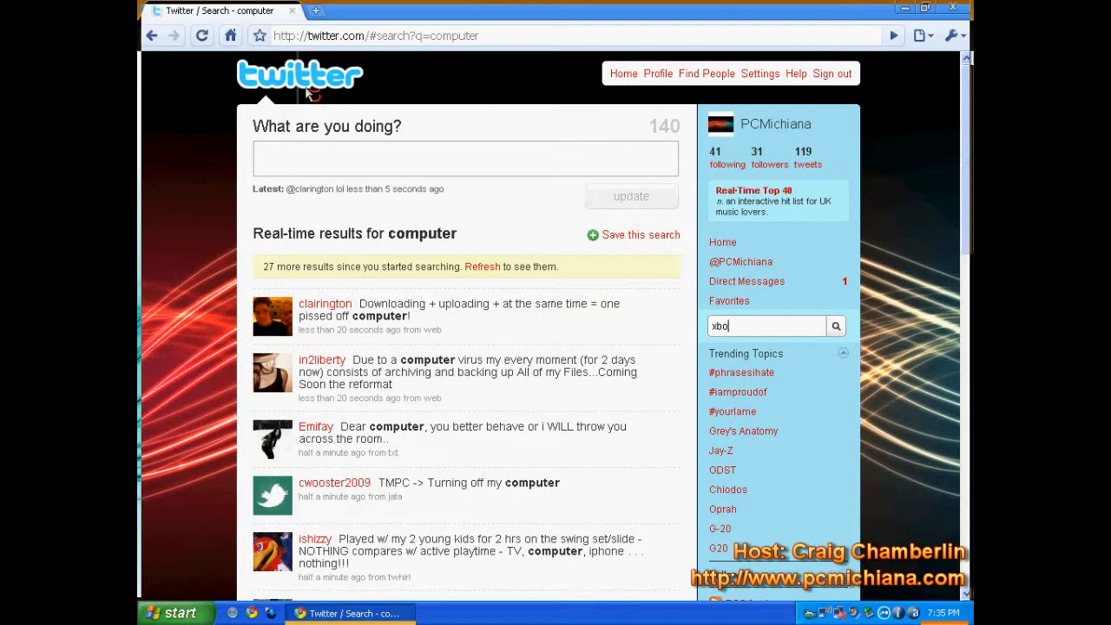
Step: Go back to the home timeline and restore the minimized browser window
{"action": "left_click", "coordinate": [300, 76]}
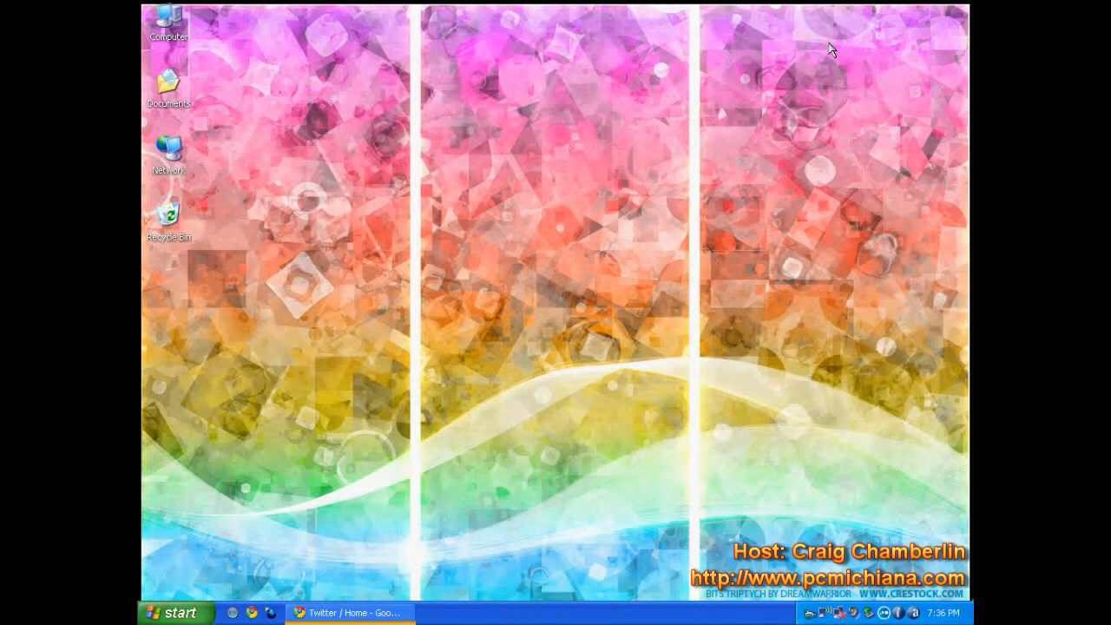
{"action": "left_click", "coordinate": [348, 613]}
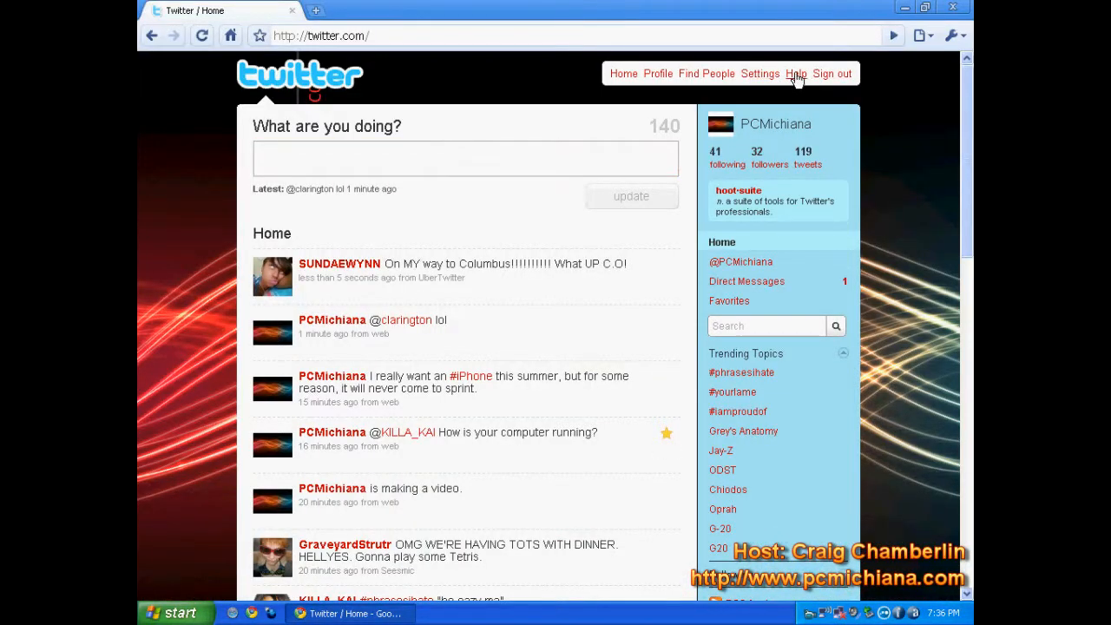
Step: Open the Twitter Support portal at help.twitter.com from the Help link
{"action": "left_click", "coordinate": [796, 73]}
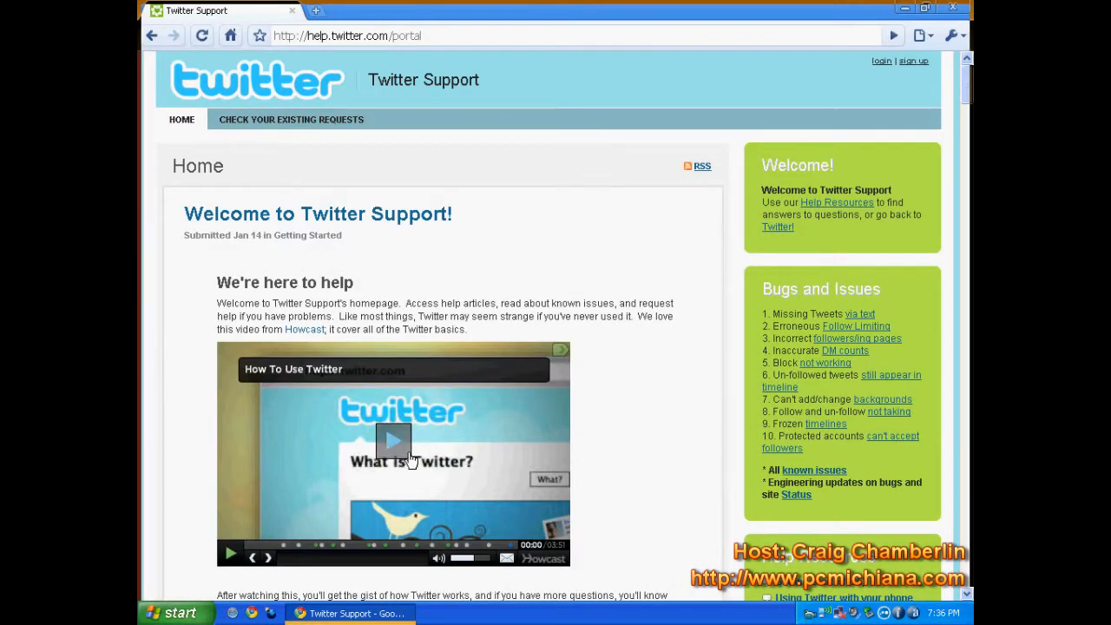
{"action": "mouse_move", "coordinate": [415, 457]}
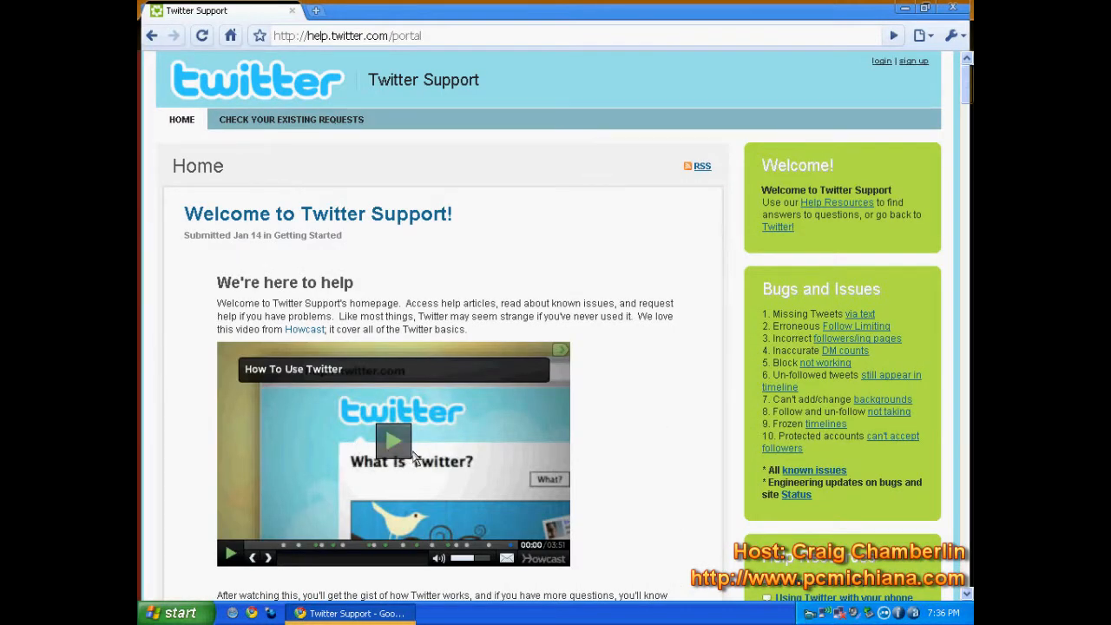
{"action": "mouse_move", "coordinate": [566, 448]}
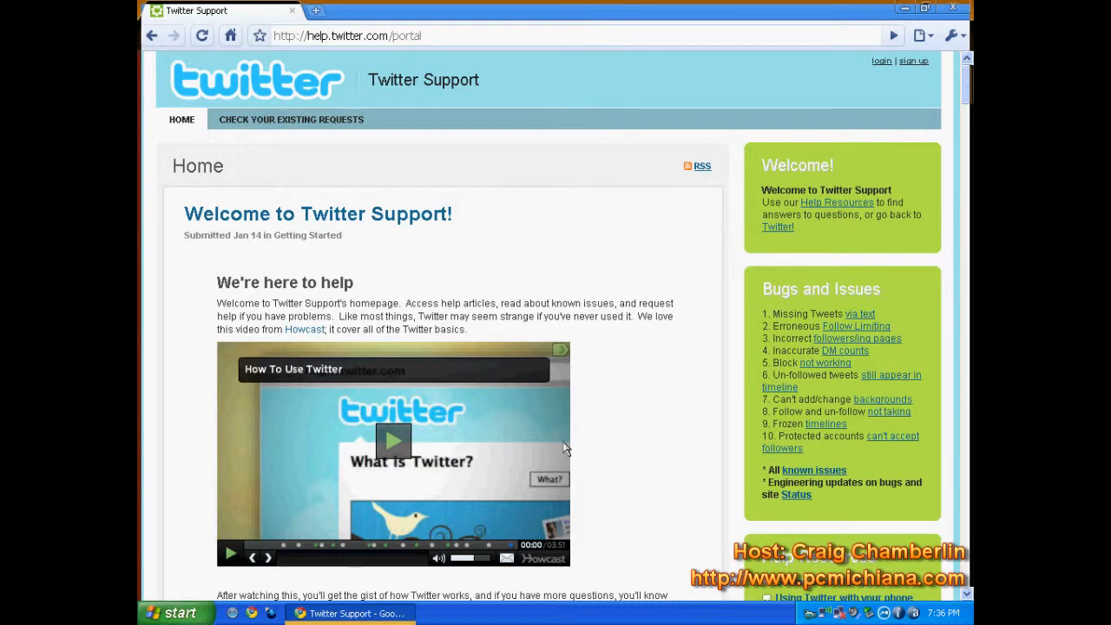
{"action": "mouse_move", "coordinate": [629, 451]}
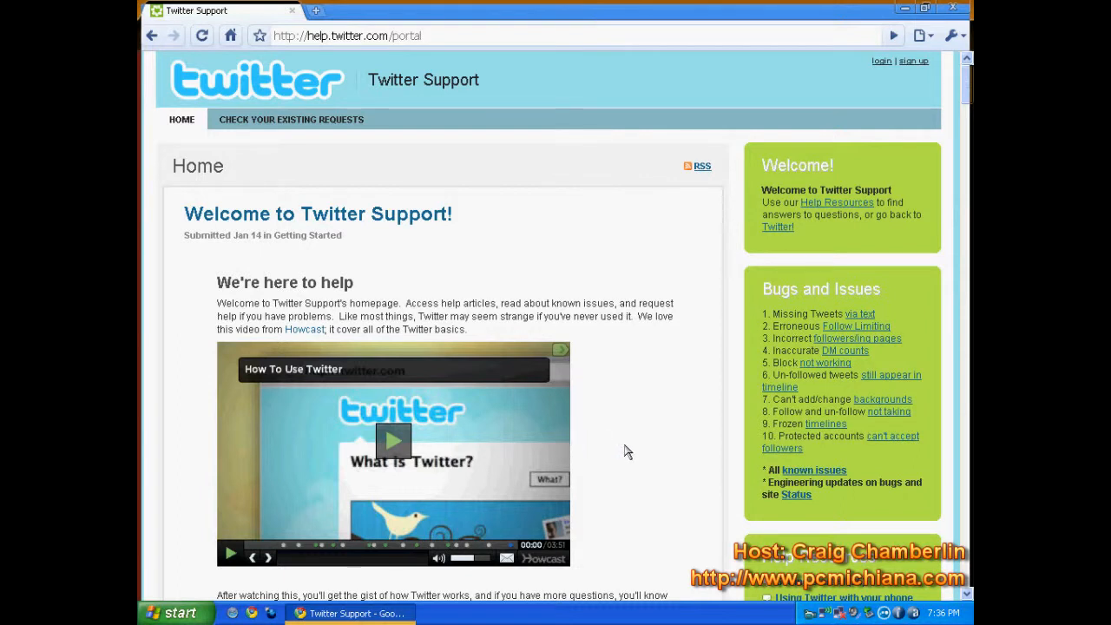
{"action": "mouse_move", "coordinate": [428, 496]}
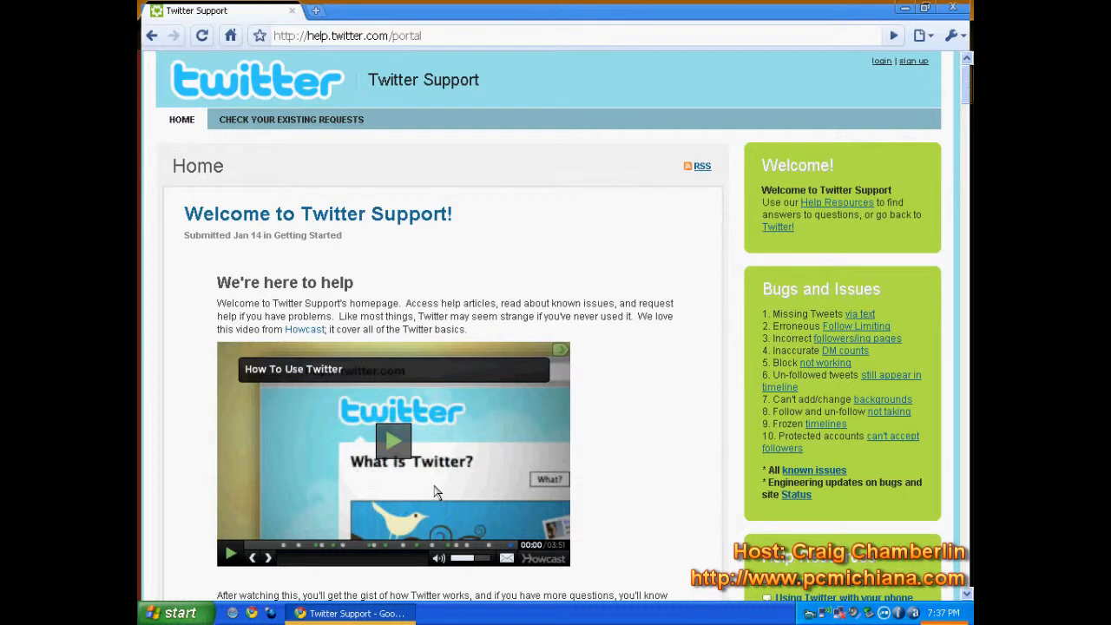
{"action": "mouse_move", "coordinate": [405, 480]}
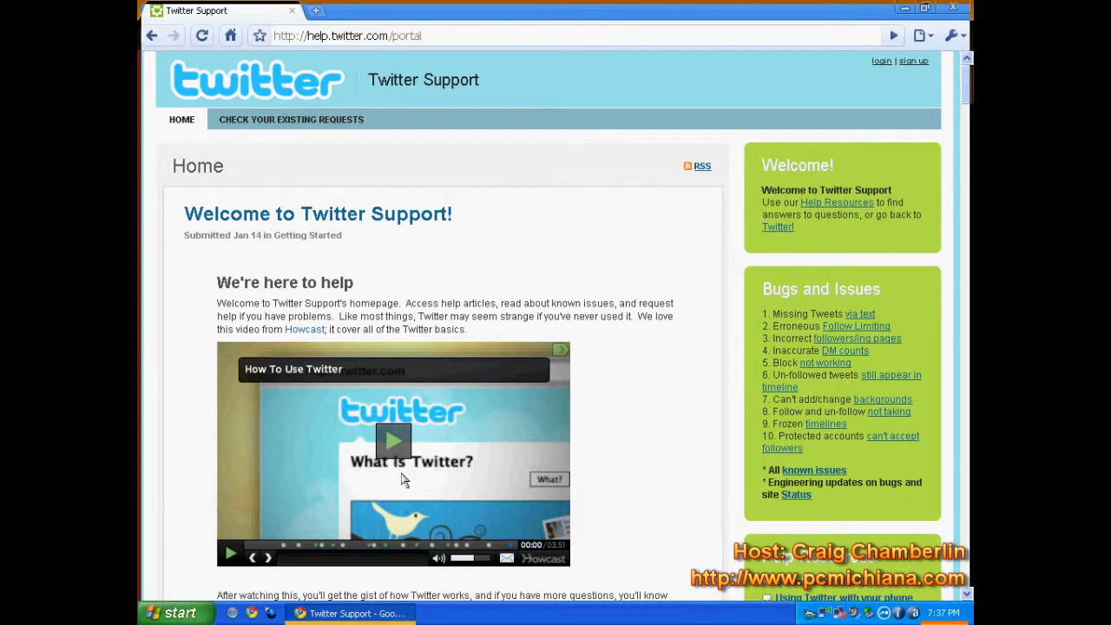
{"action": "mouse_move", "coordinate": [451, 486]}
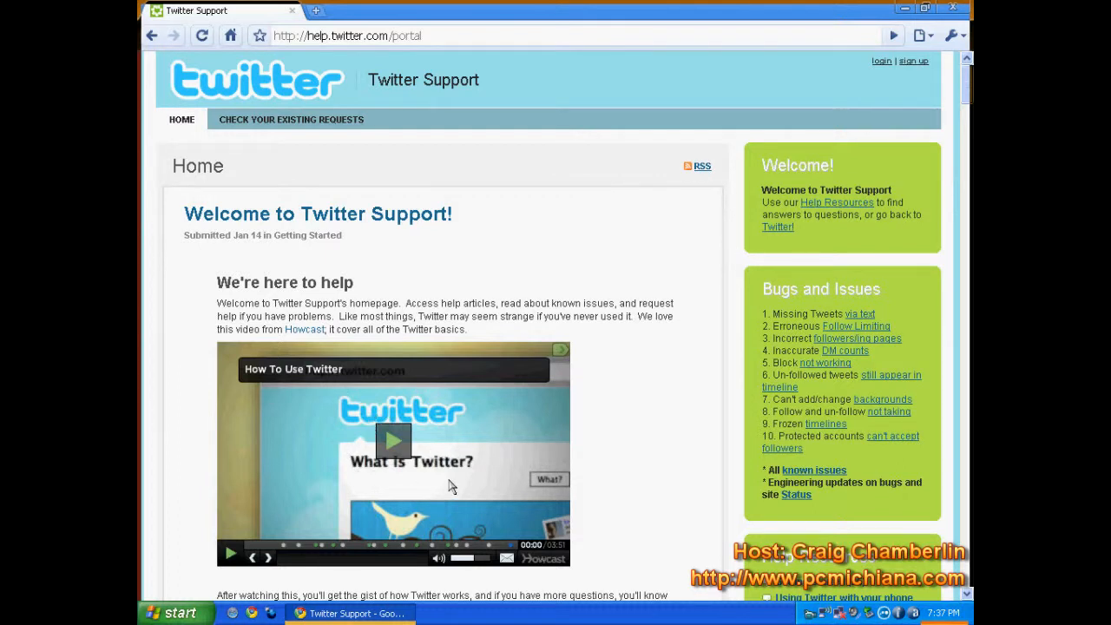